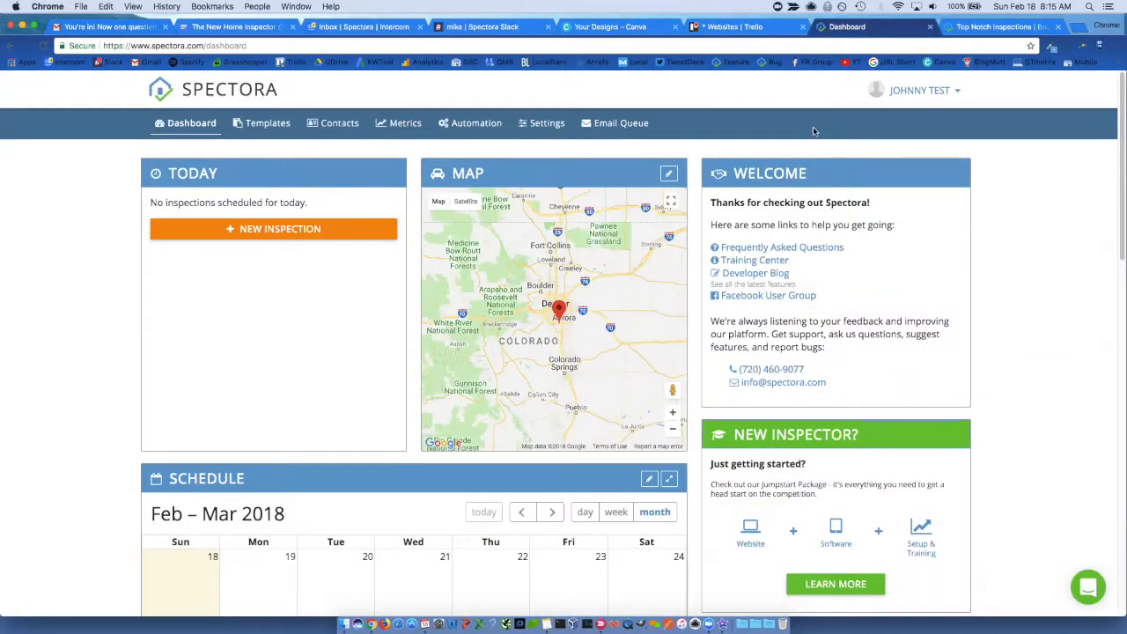
pyautogui.moveTo(104, 278)
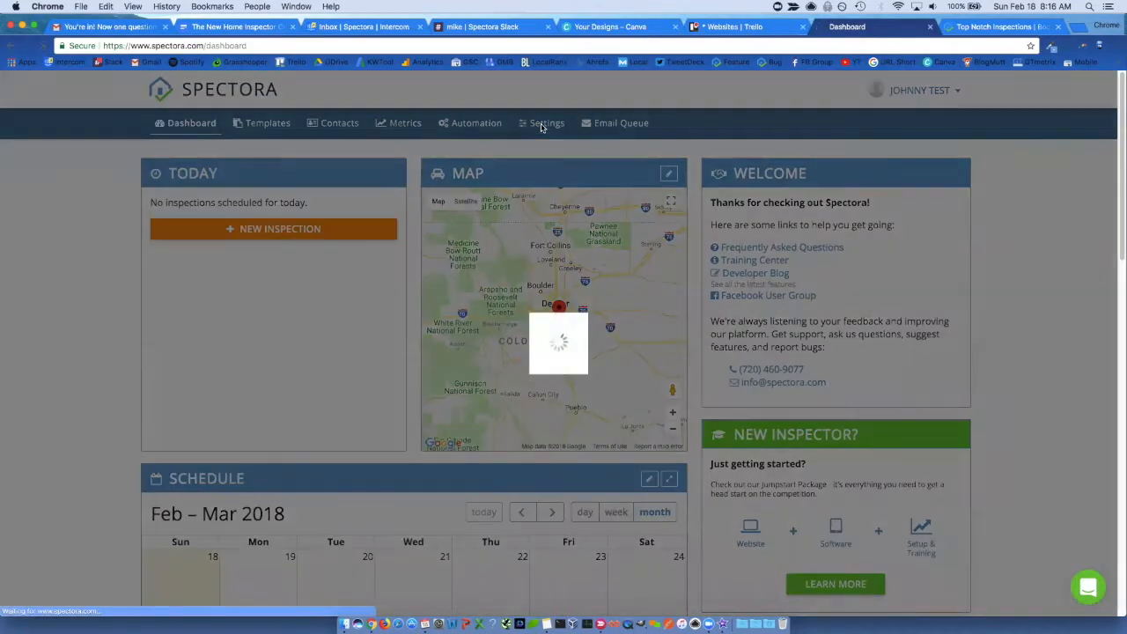
# Review the Services & Fees list of four inspection services, then return to Settings.
pyautogui.click(546, 123)
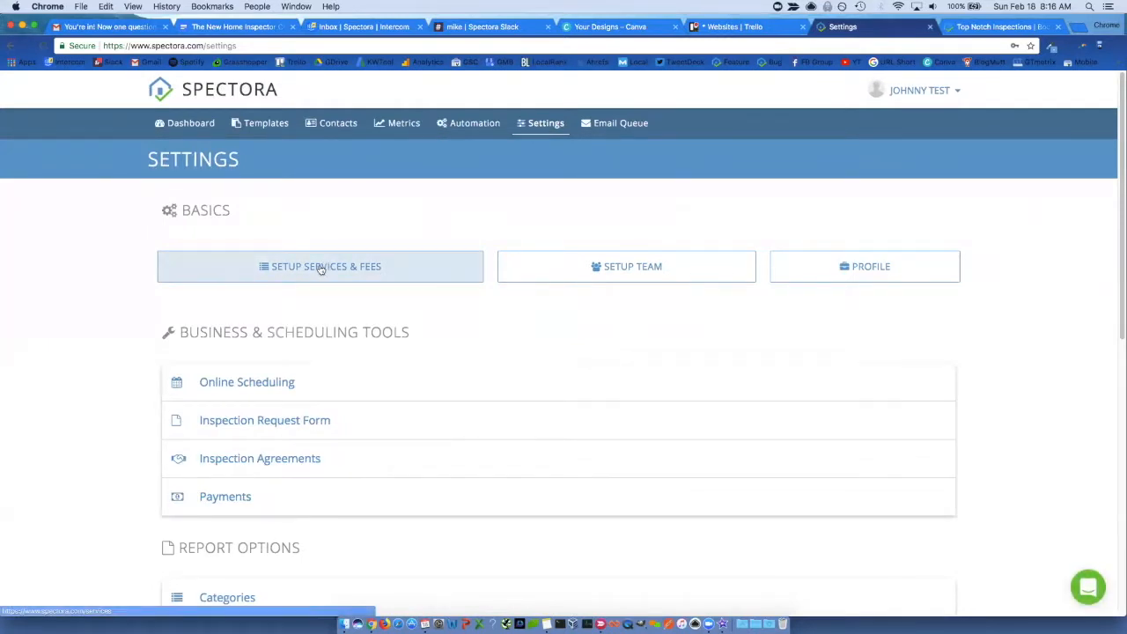
pyautogui.click(321, 266)
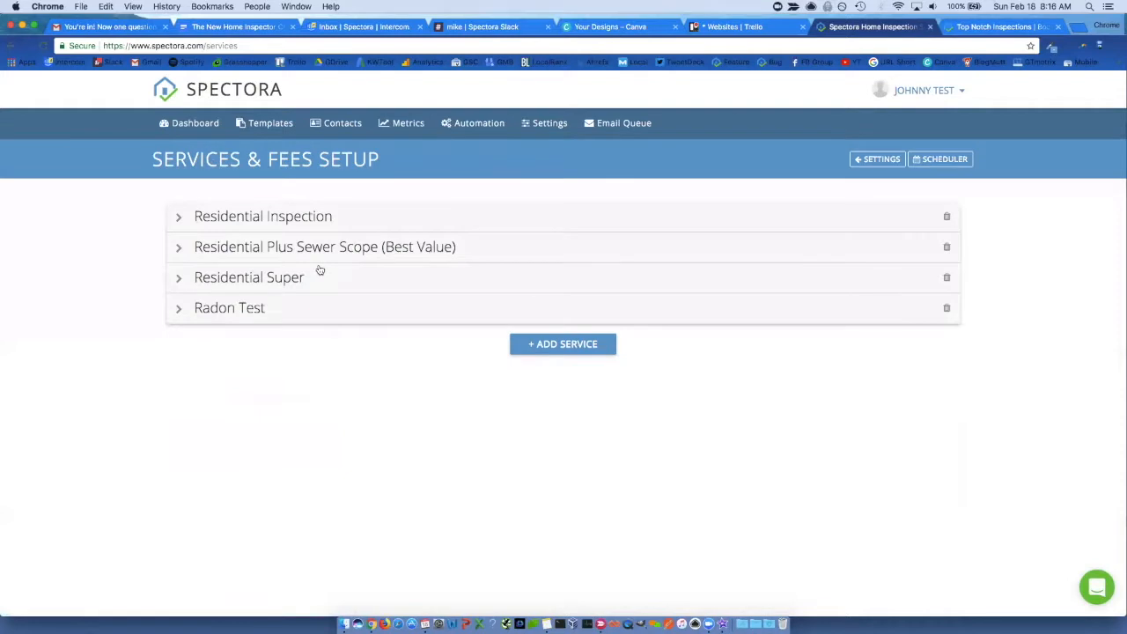
pyautogui.moveTo(98, 279)
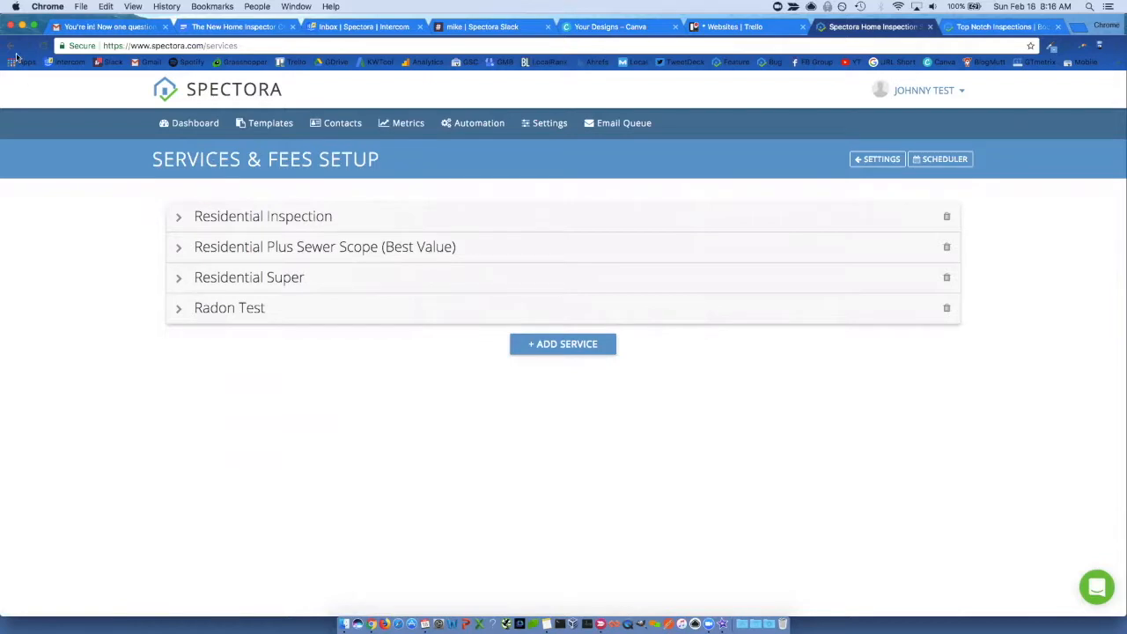
pyautogui.click(877, 158)
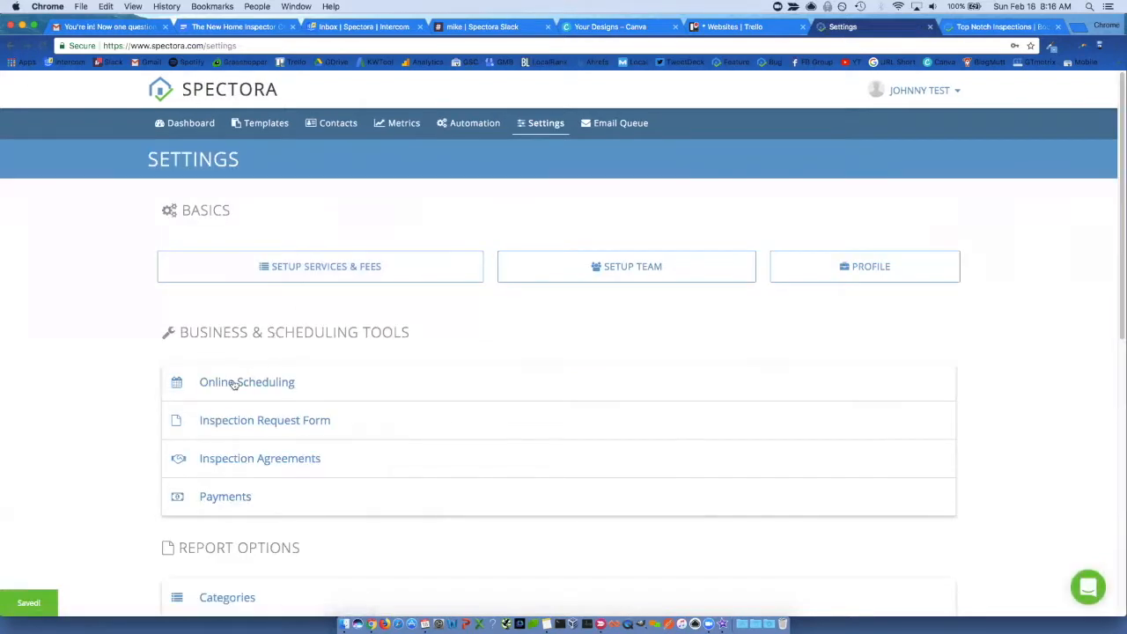
# Set the online scheduling system to Time Slots and go to the Johnny Test time slot setup.
pyautogui.click(247, 380)
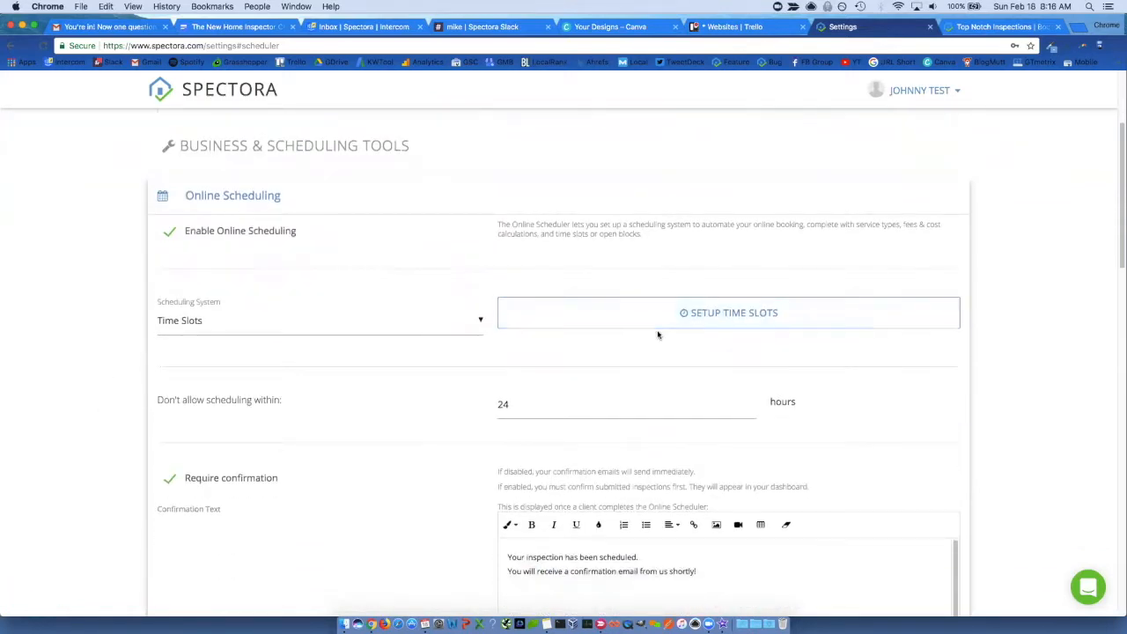
pyautogui.click(321, 321)
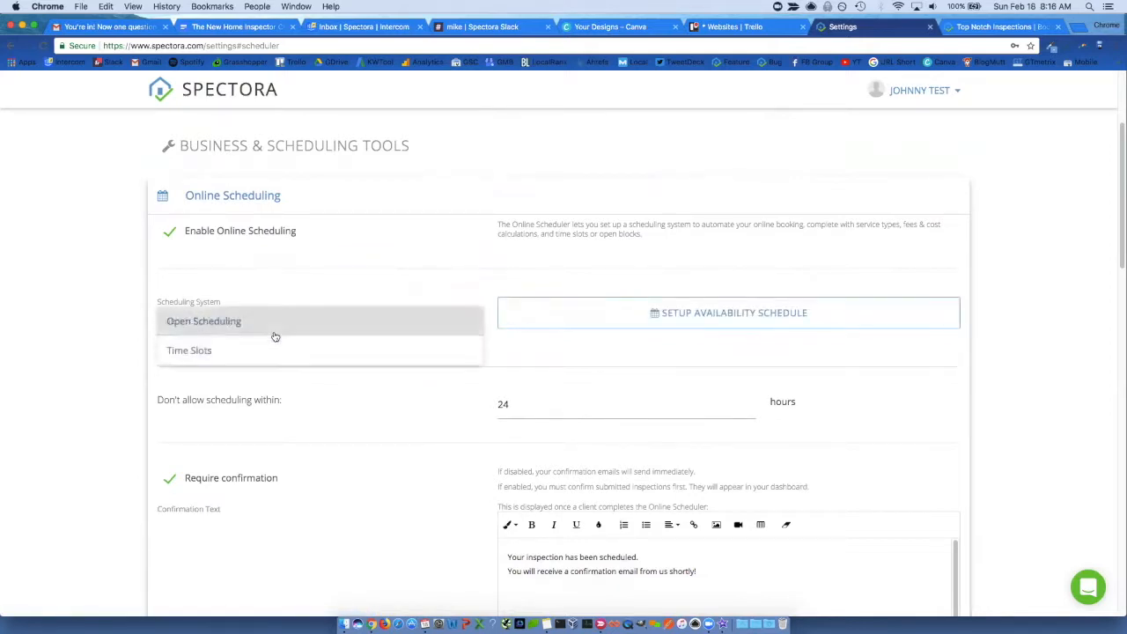
pyautogui.click(727, 313)
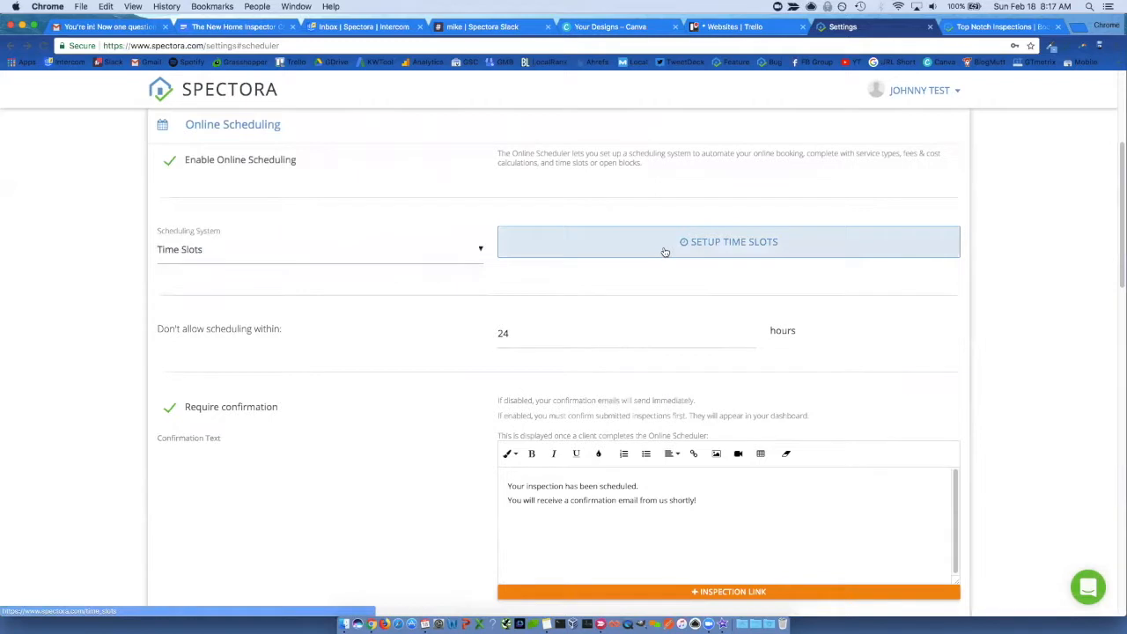
pyautogui.click(729, 241)
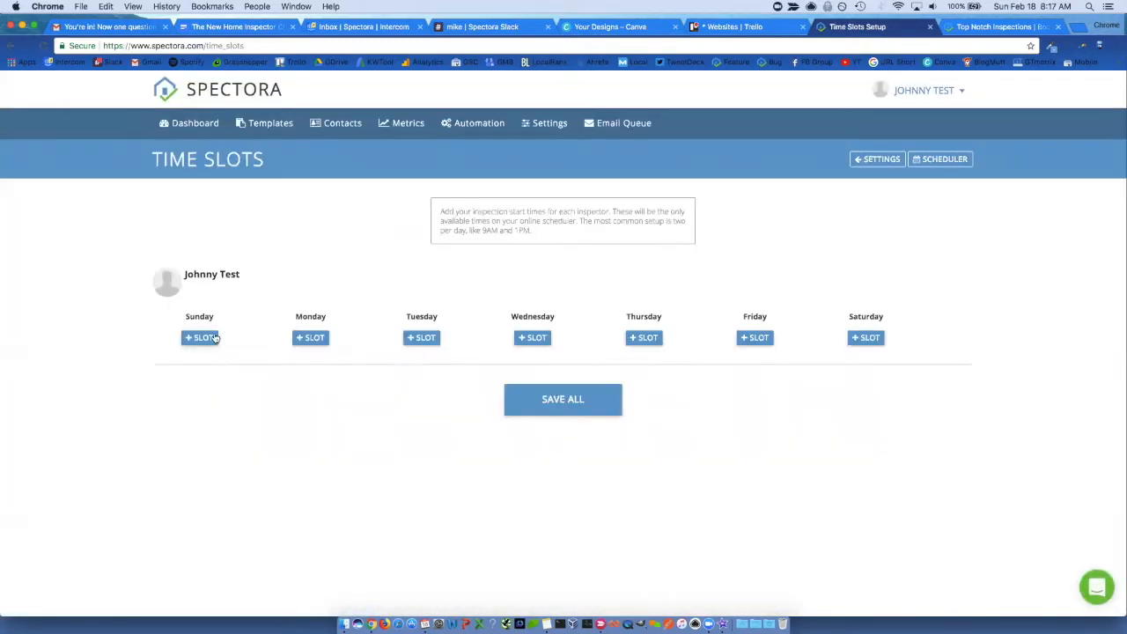
# Add 8:00 AM and 2:00 PM slots for Sunday and Monday, then return to Settings.
pyautogui.click(201, 339)
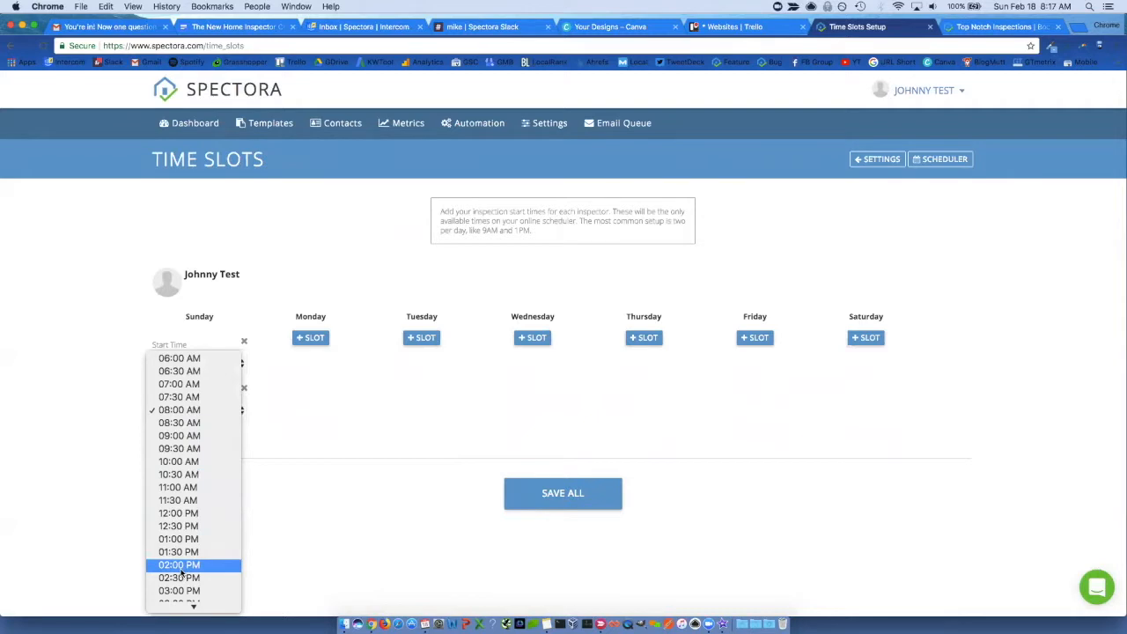
pyautogui.click(180, 563)
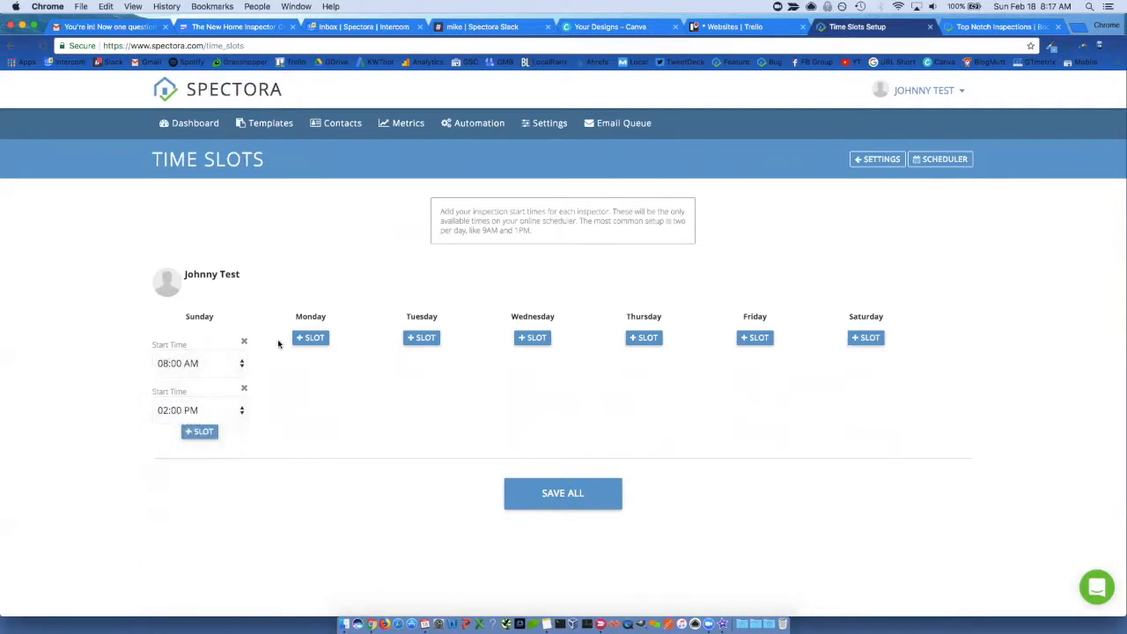
pyautogui.click(310, 338)
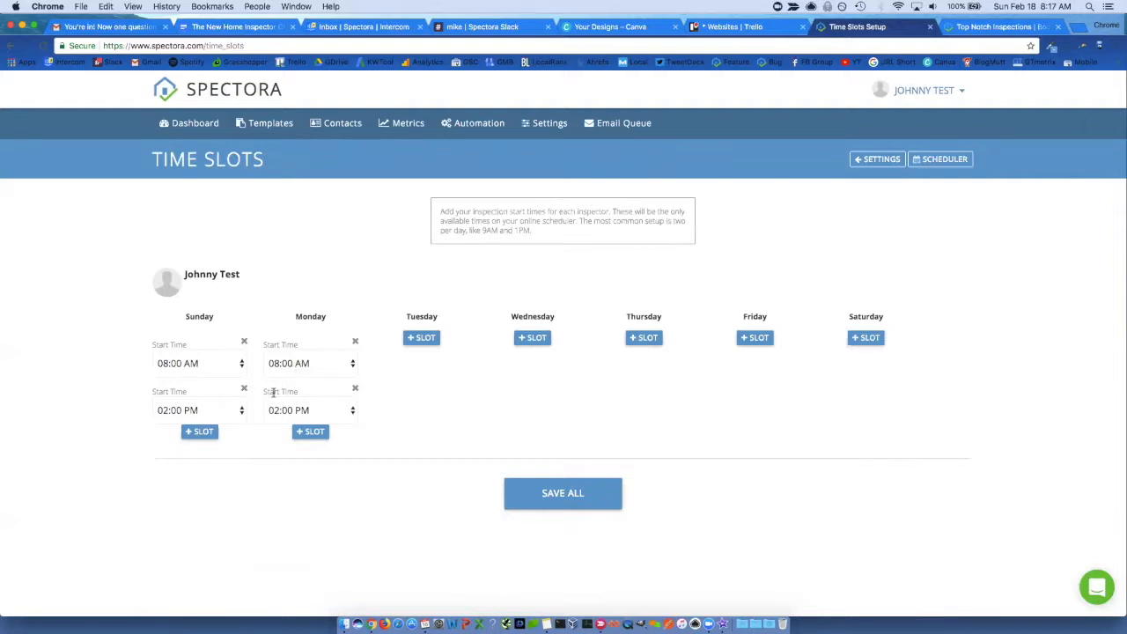
pyautogui.moveTo(273, 419)
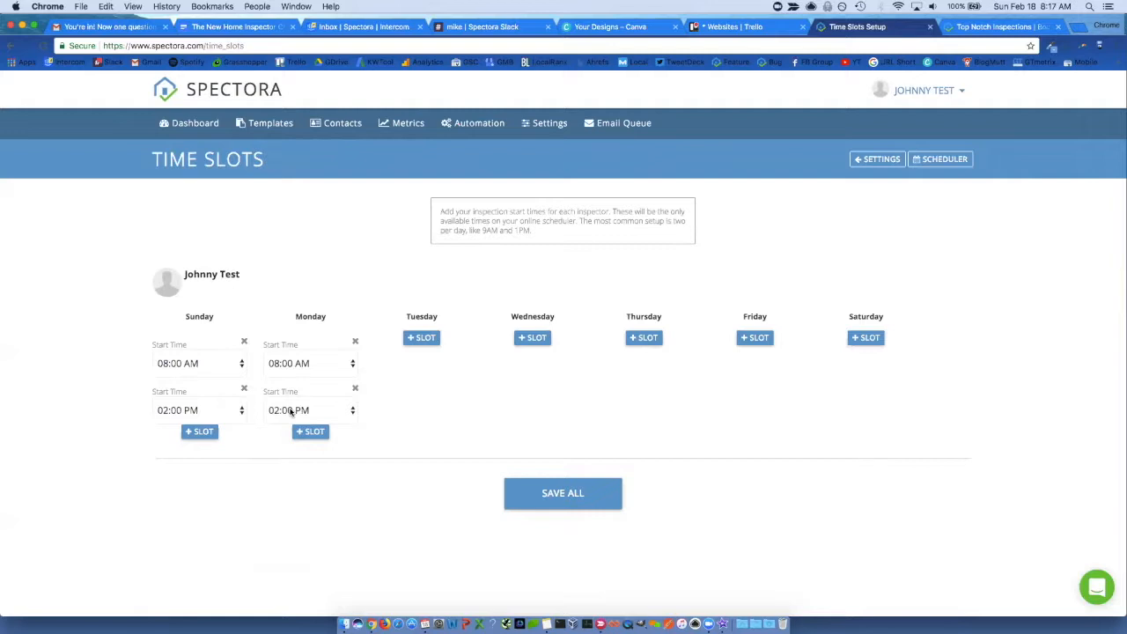
pyautogui.click(880, 159)
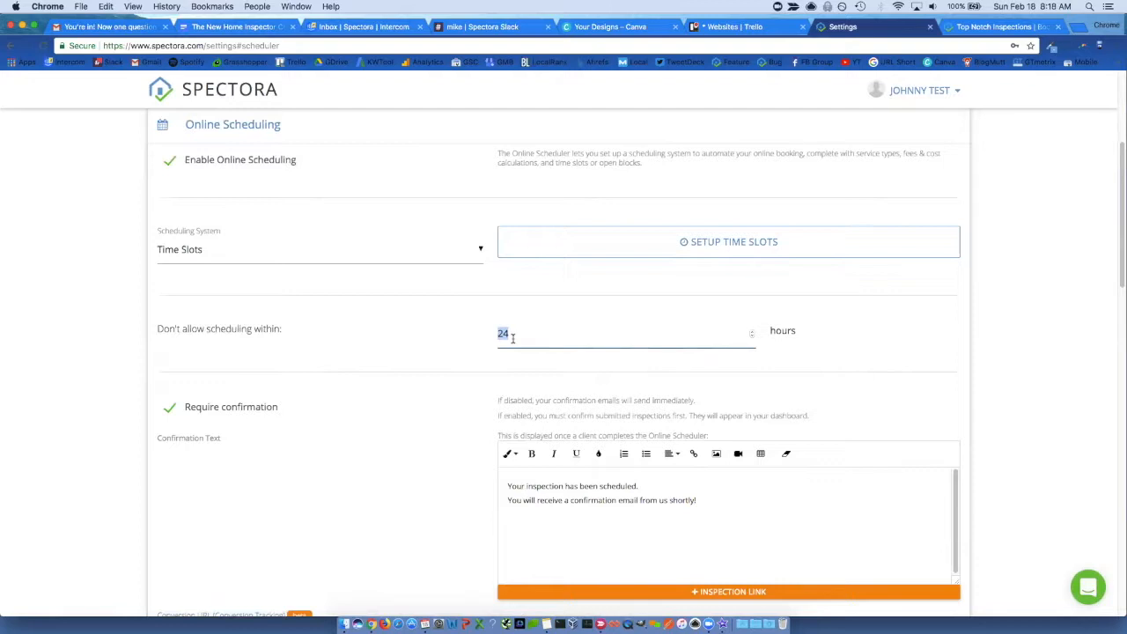
pyautogui.scroll(-3)
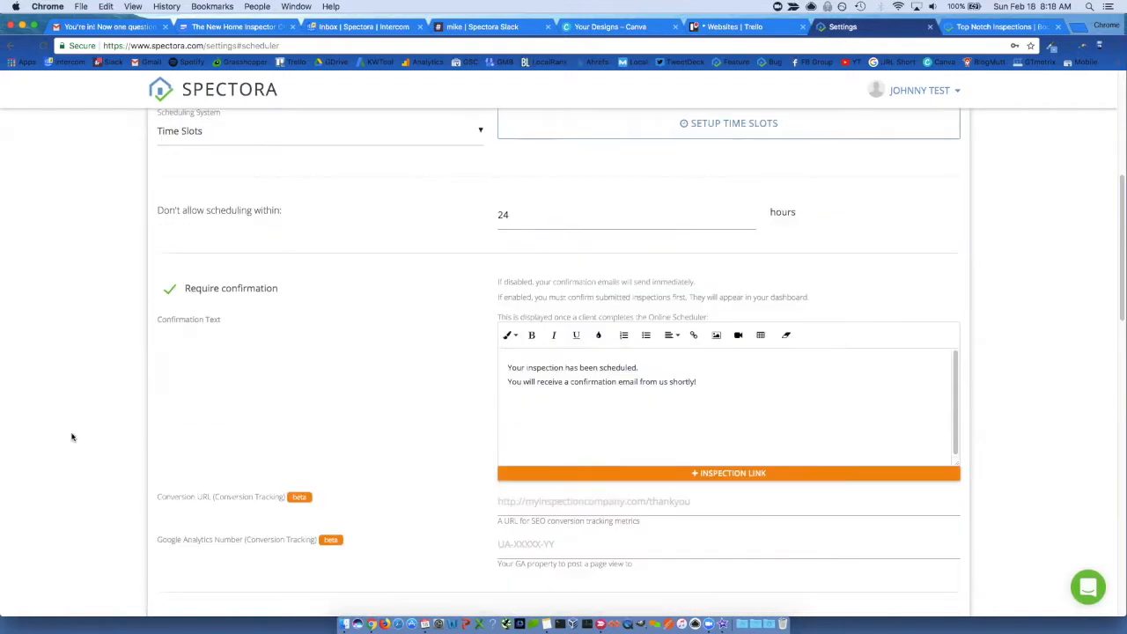
pyautogui.moveTo(216, 296)
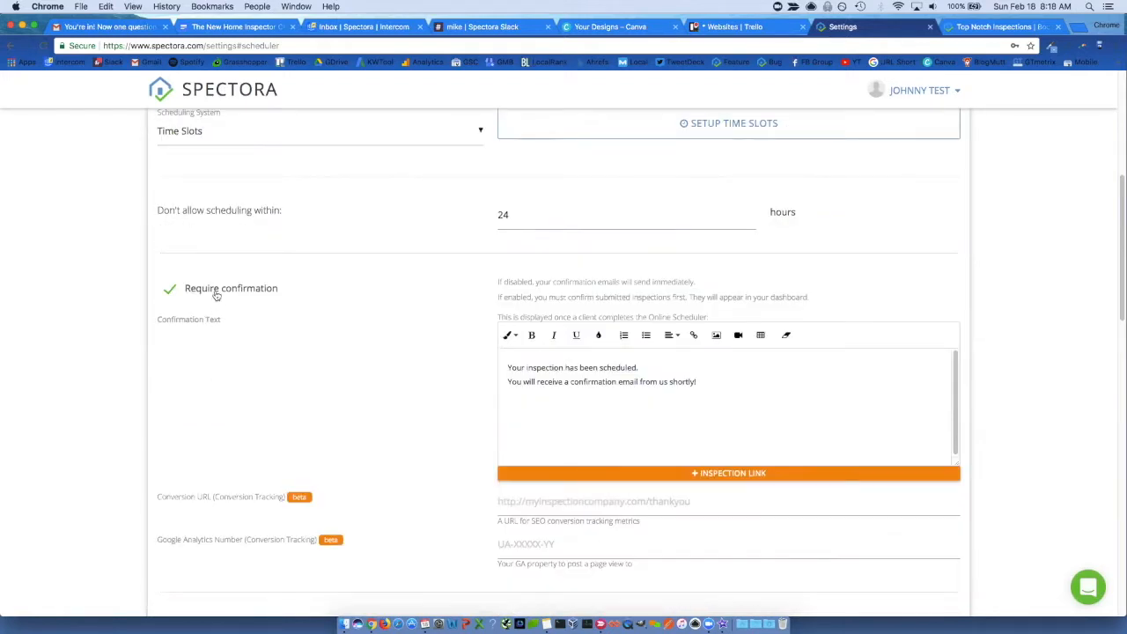
pyautogui.moveTo(499, 296)
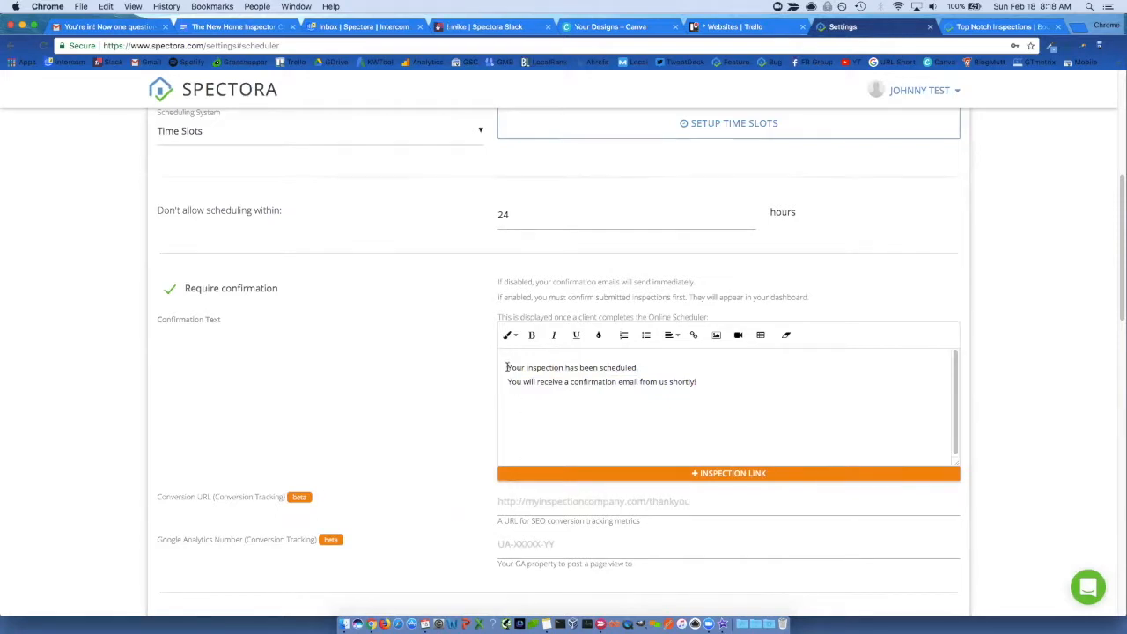
pyautogui.moveTo(508, 369); pyautogui.dragTo(696, 380)
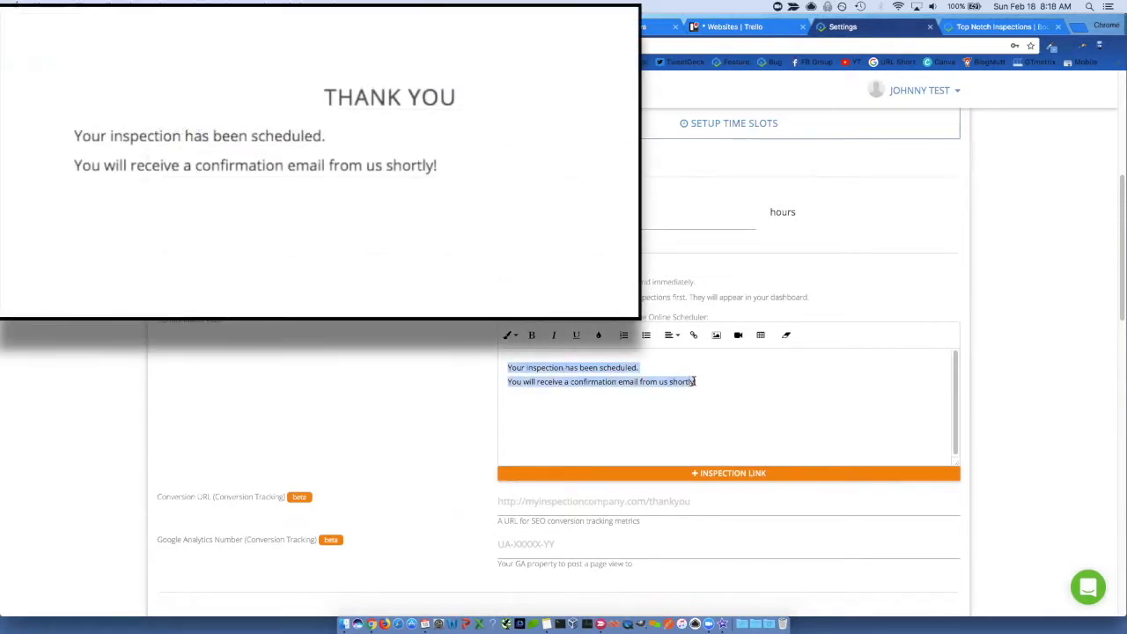
pyautogui.moveTo(694, 334)
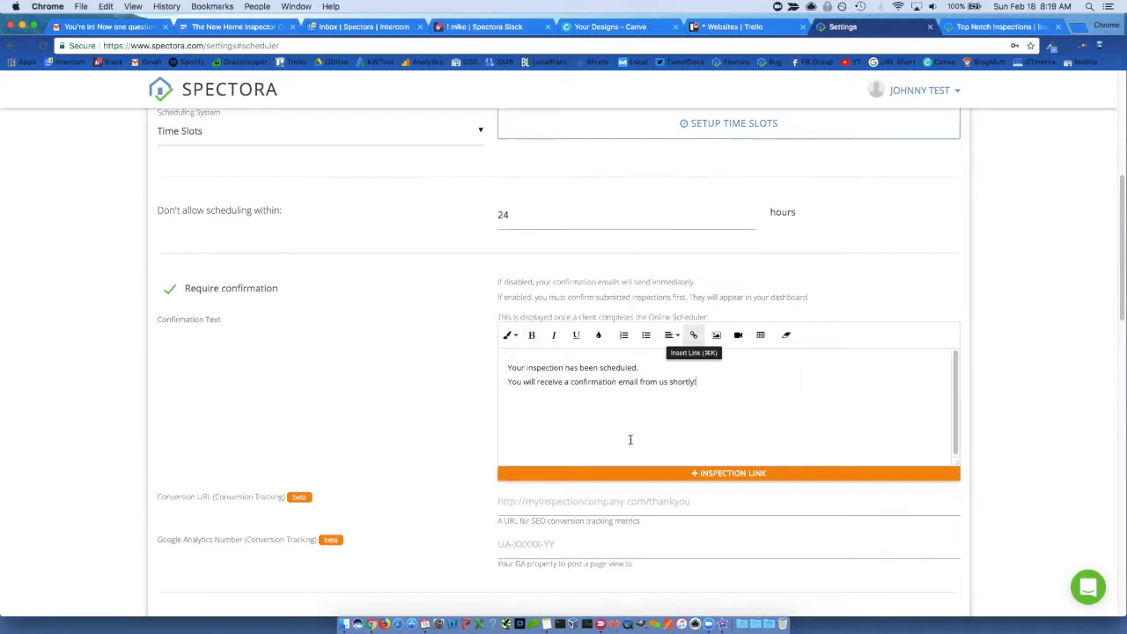
pyautogui.moveTo(578, 387)
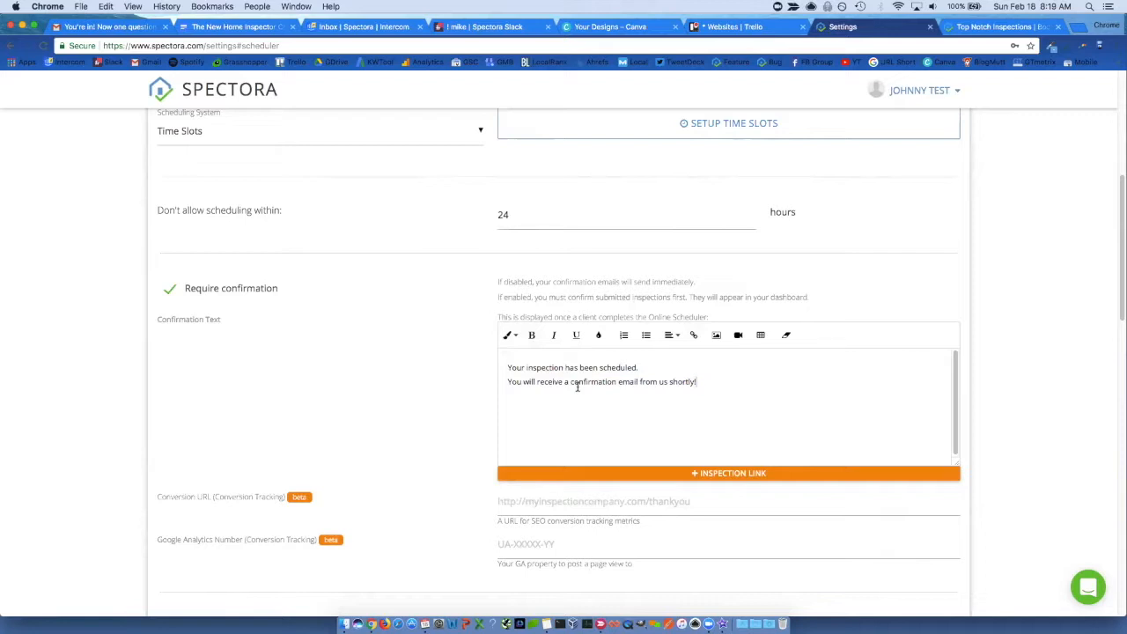
pyautogui.scroll(-3)
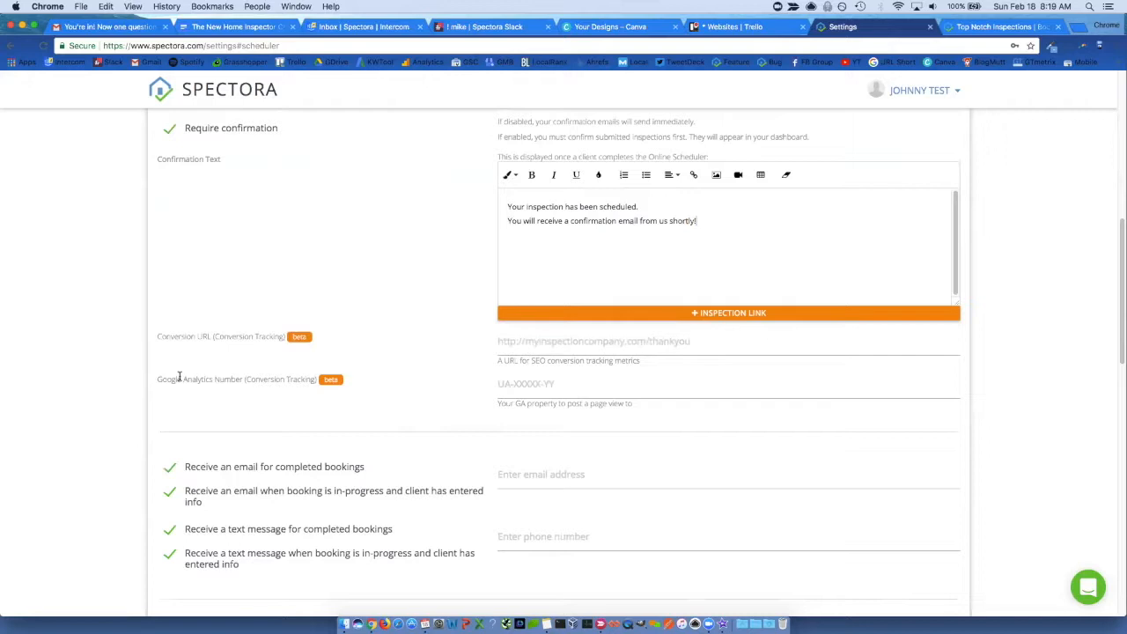
# Turn on email alerts for completed bookings so all four notification options are checked.
pyautogui.scroll(-3)
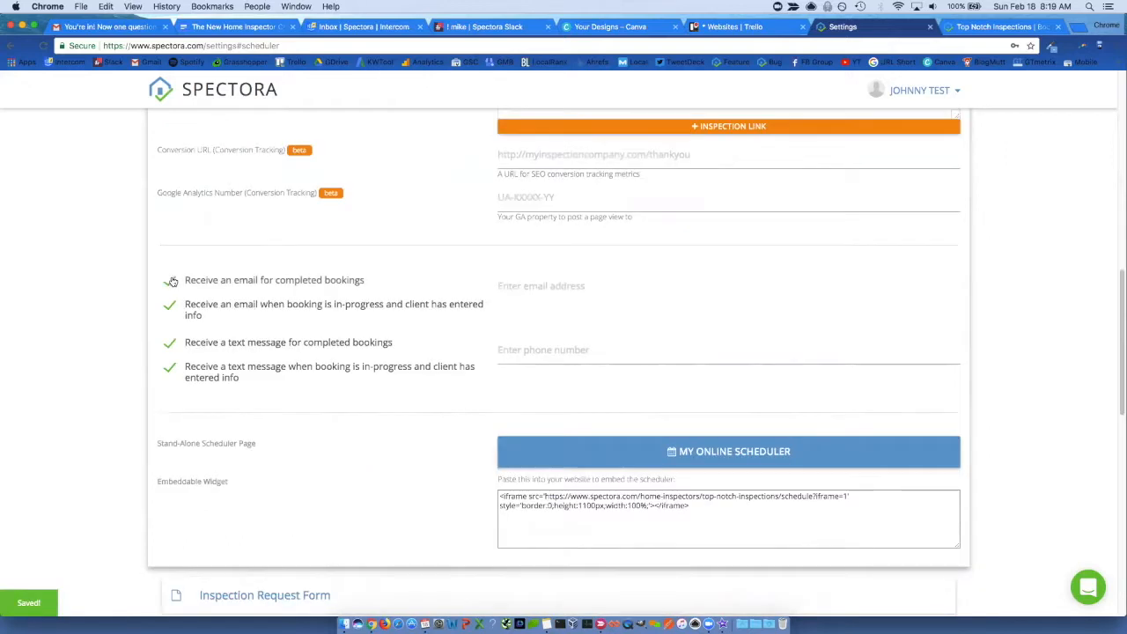
pyautogui.click(169, 280)
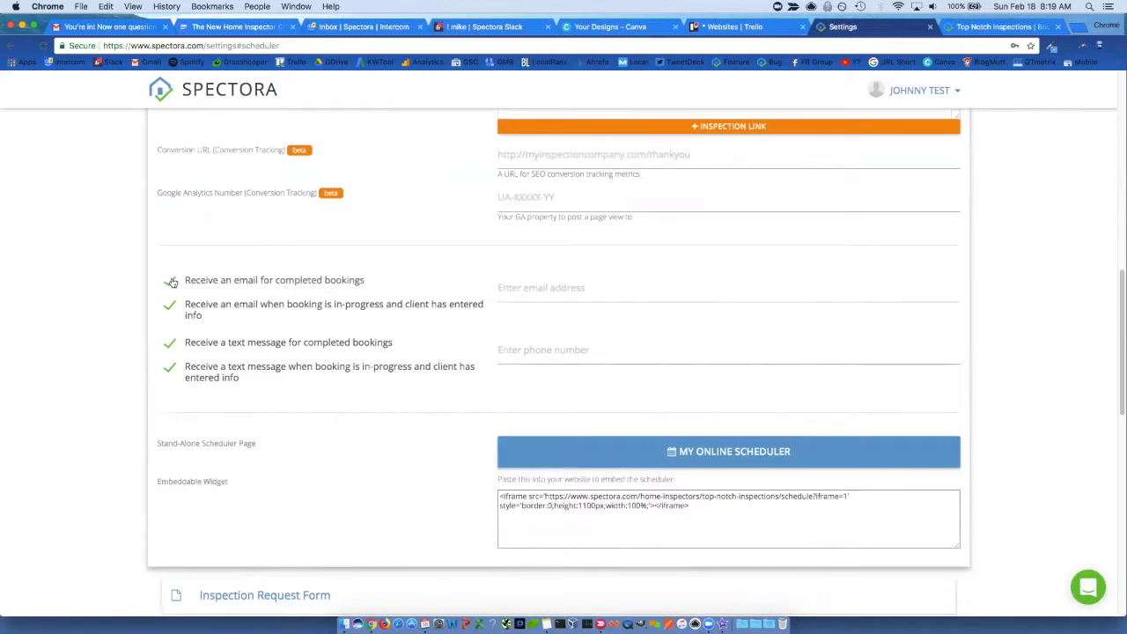
pyautogui.click(169, 280)
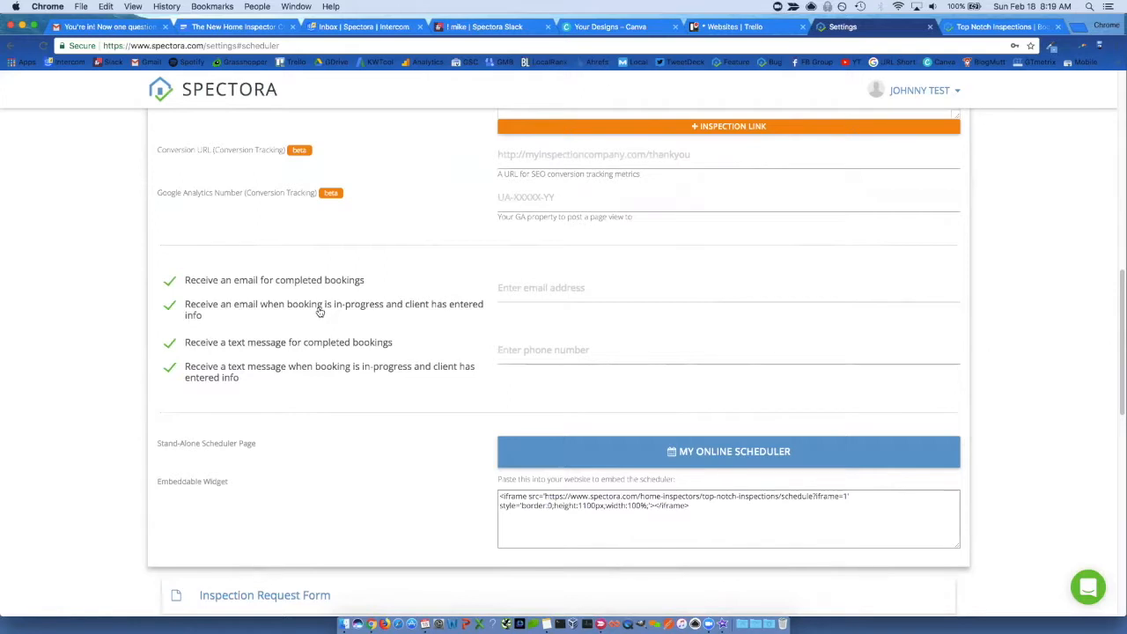
pyautogui.scroll(-3)
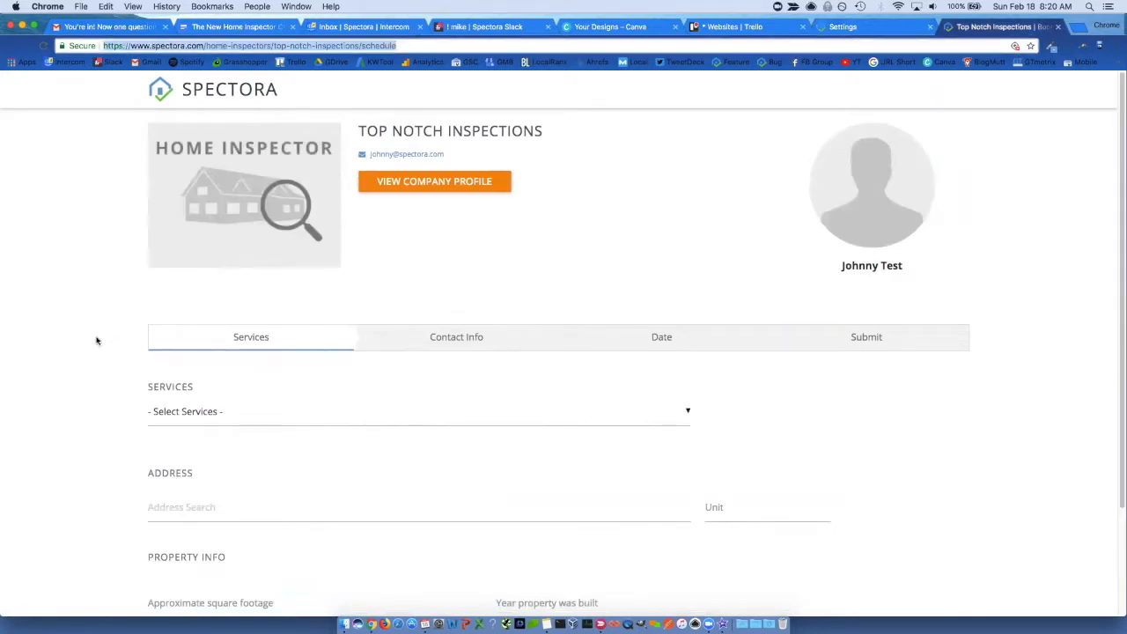
# Launch the standalone My Online Scheduler booking page at its Services step.
pyautogui.scroll(-3)
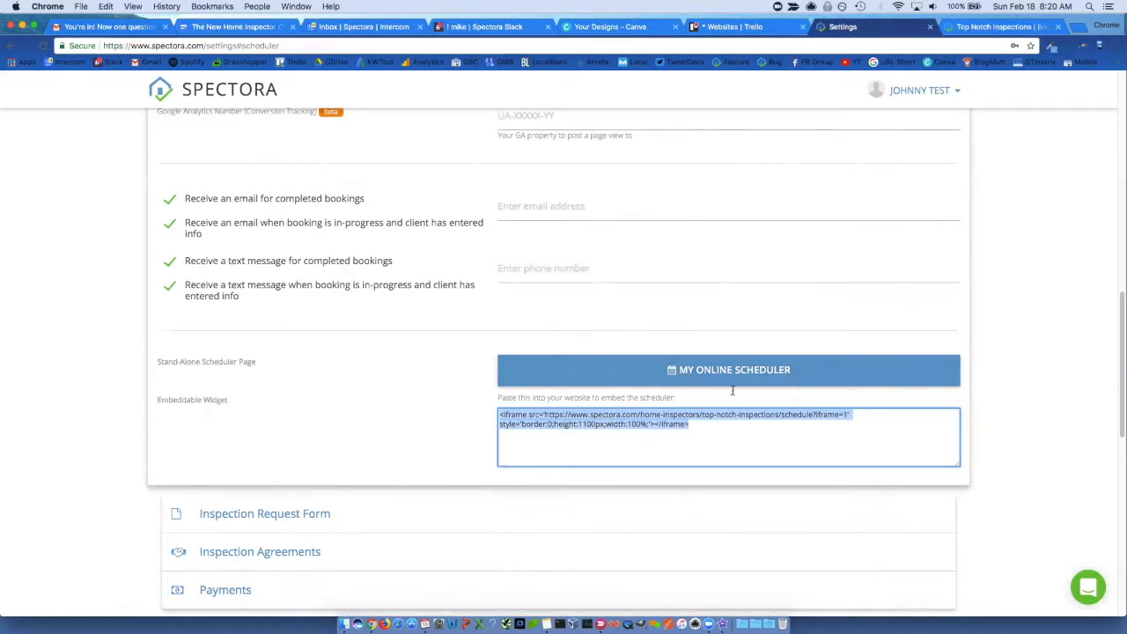
pyautogui.click(729, 370)
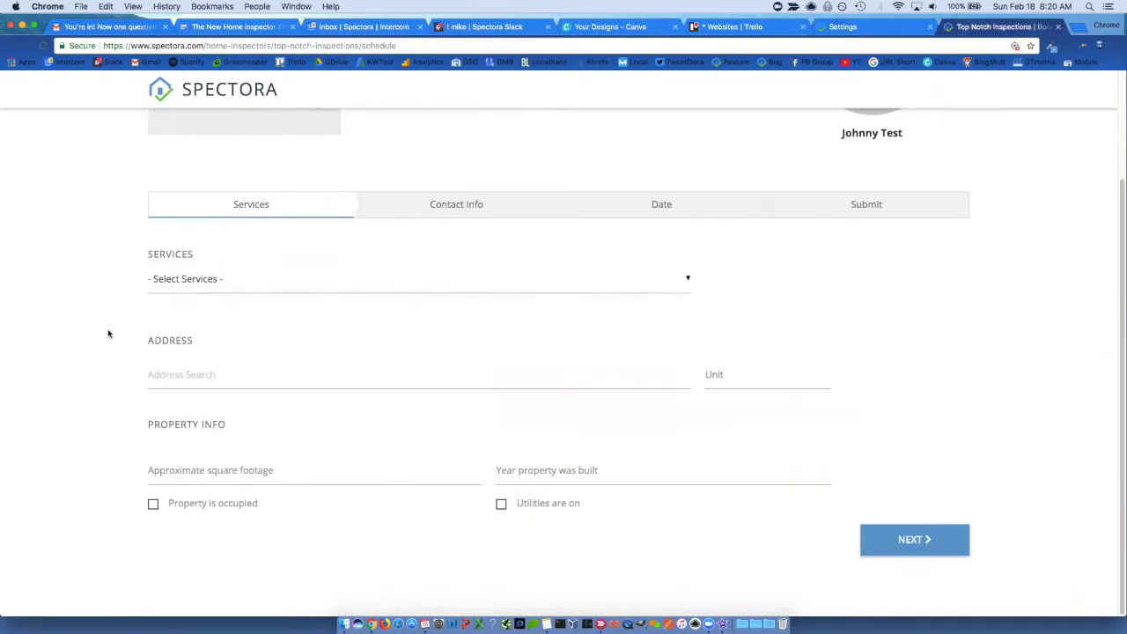
pyautogui.moveTo(246, 276)
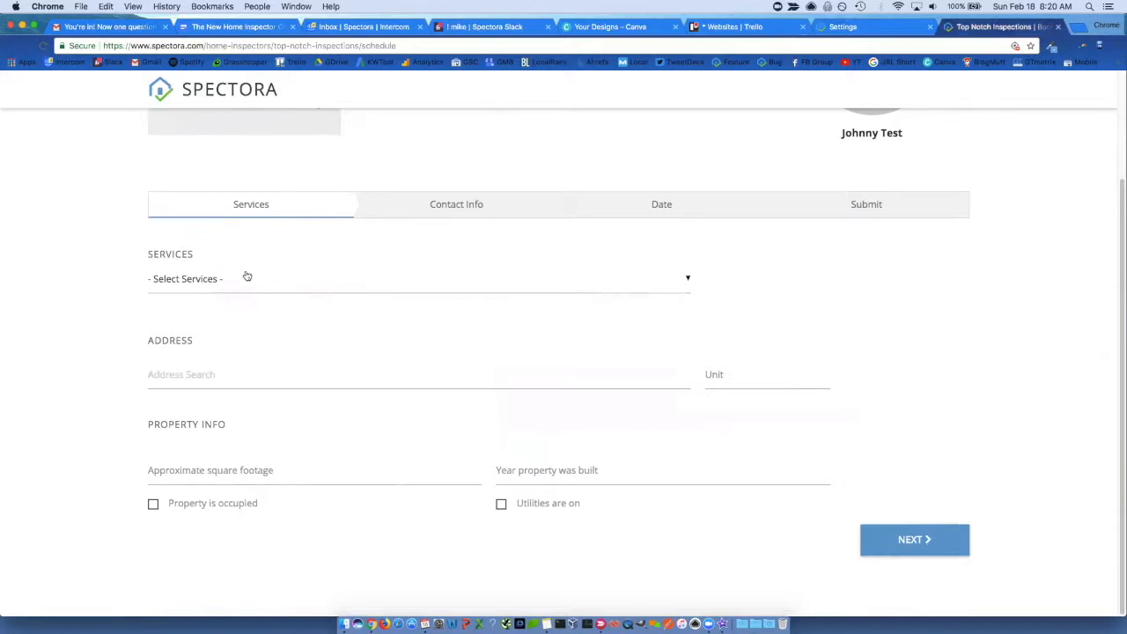
# Book a Residential Inspection with Sewer Scope, year built 1984, and continue to Contact Info.
pyautogui.click(419, 279)
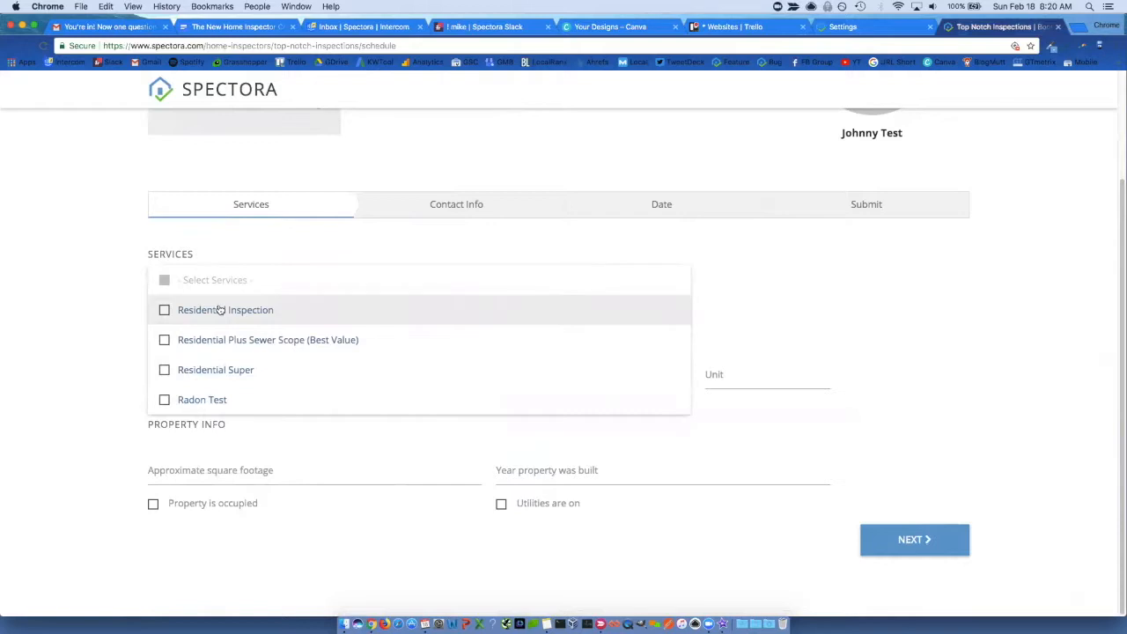
pyautogui.click(225, 310)
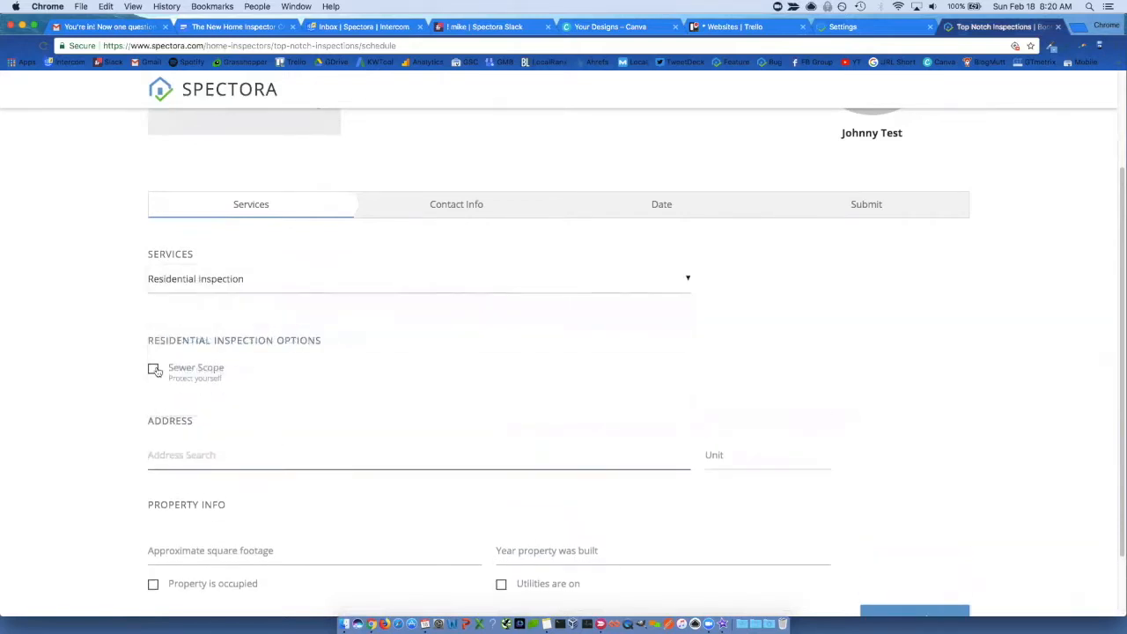
pyautogui.click(155, 368)
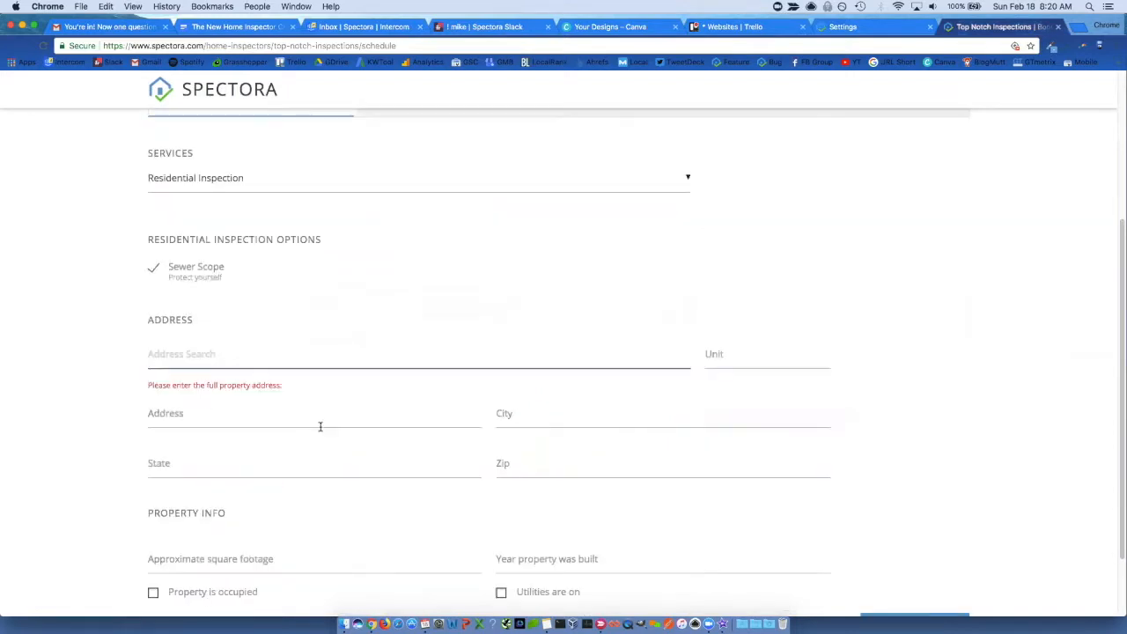
pyautogui.write('1')
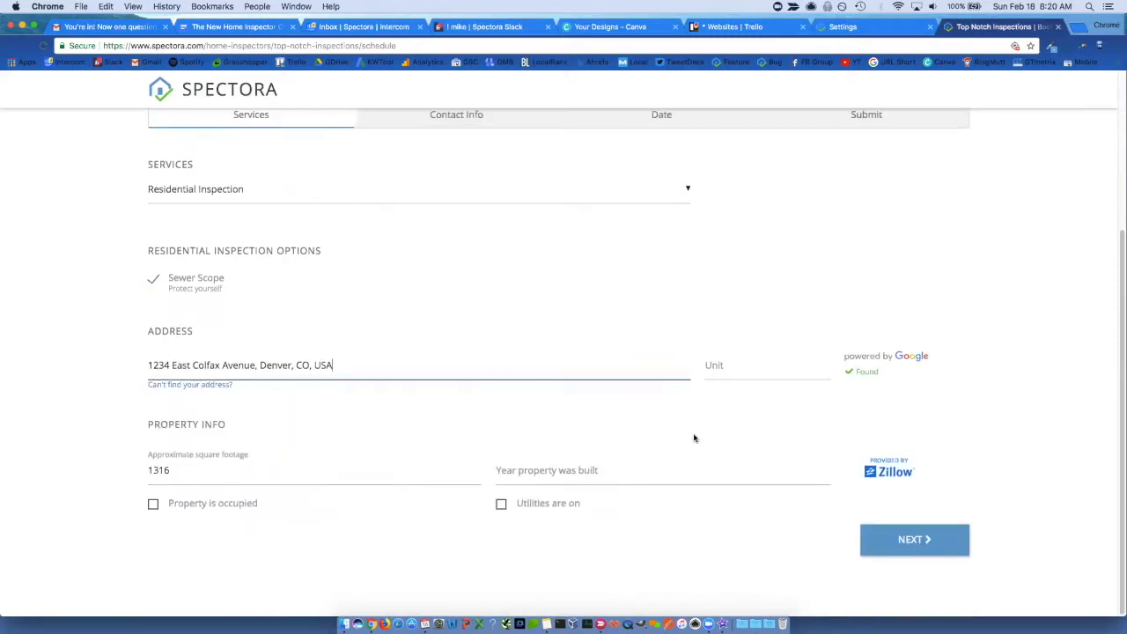
pyautogui.click(662, 468)
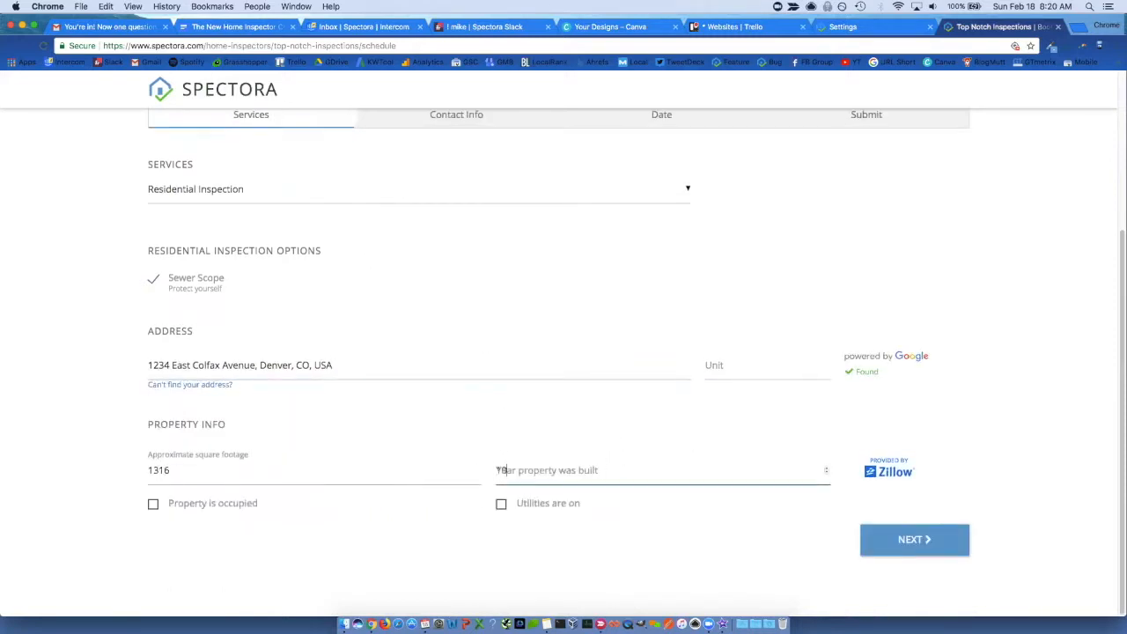
pyautogui.write('1984')
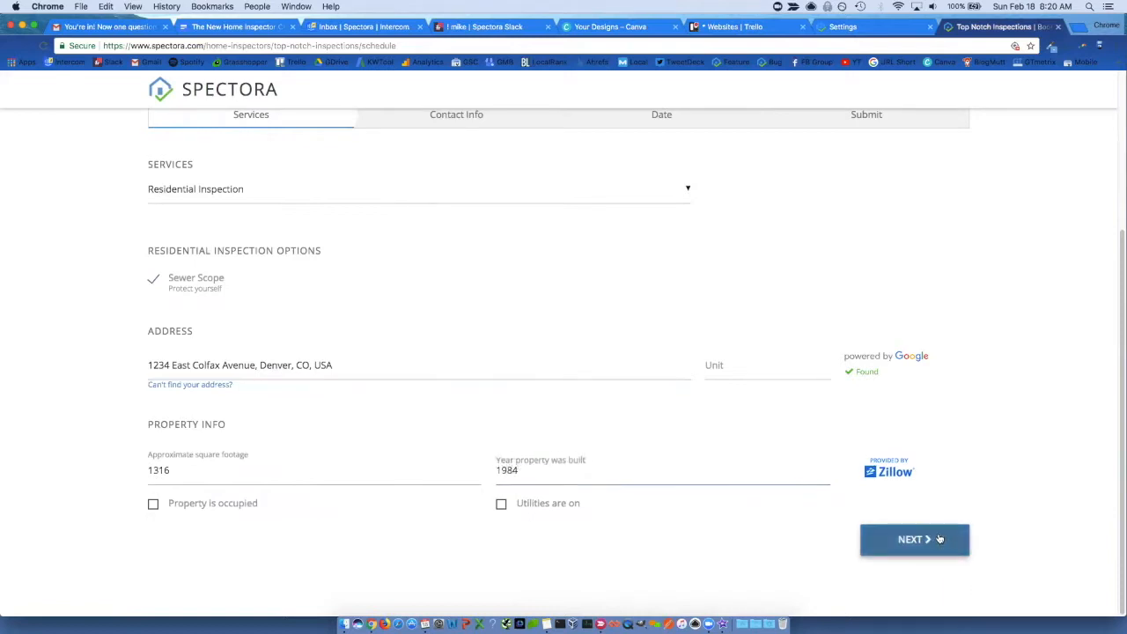
pyautogui.click(914, 539)
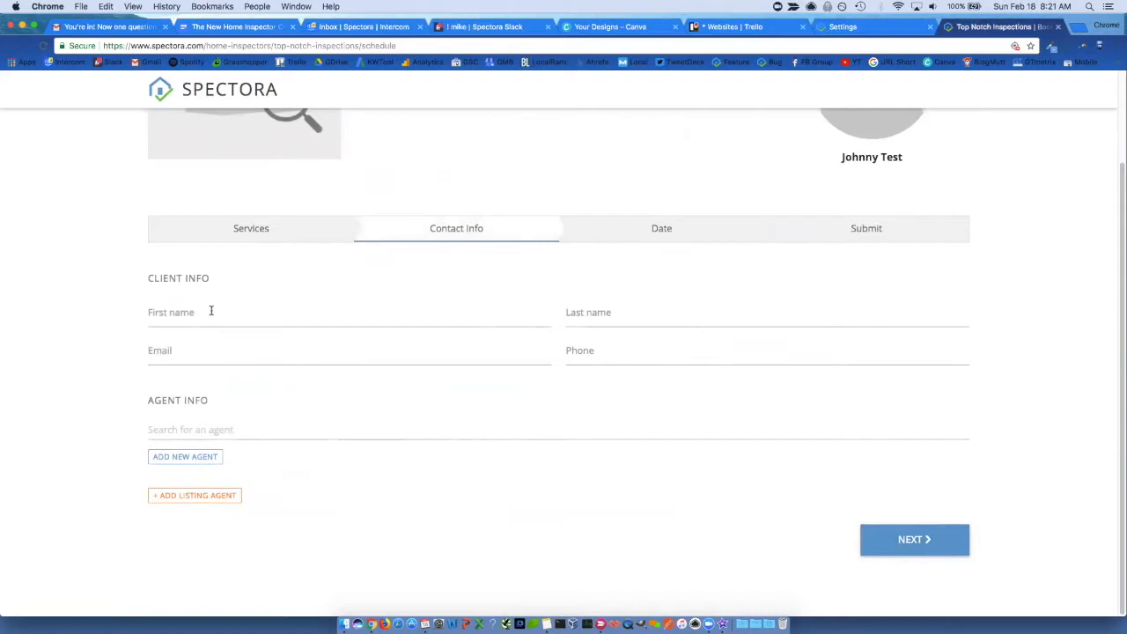
# Enter client first name john, last name test, and an email starting john@.
pyautogui.write('joh')
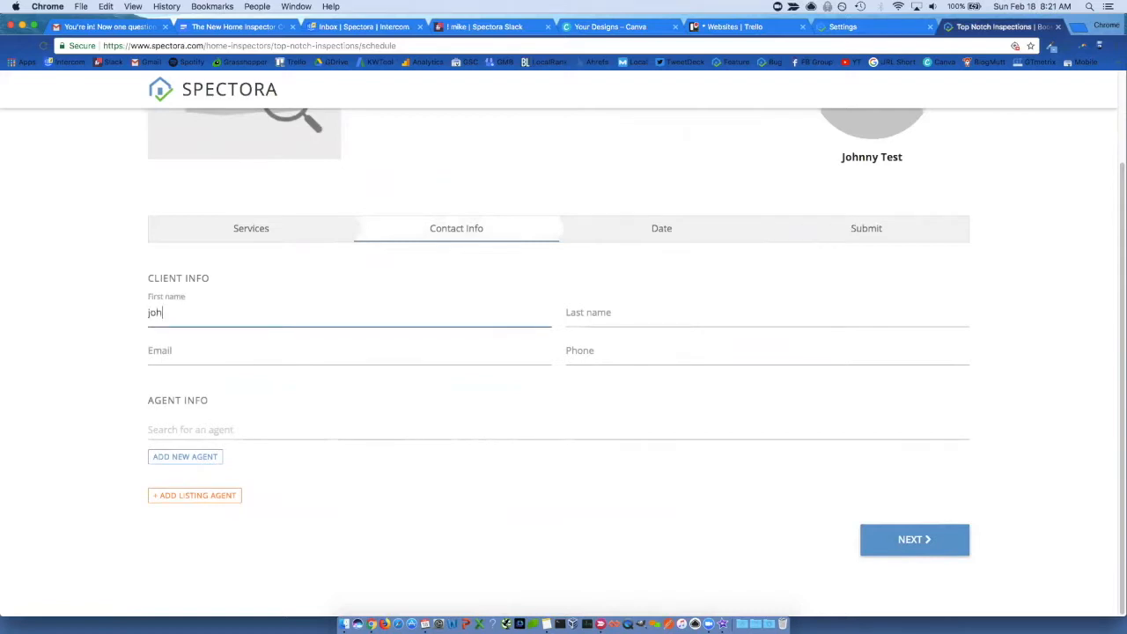
pyautogui.click(766, 311)
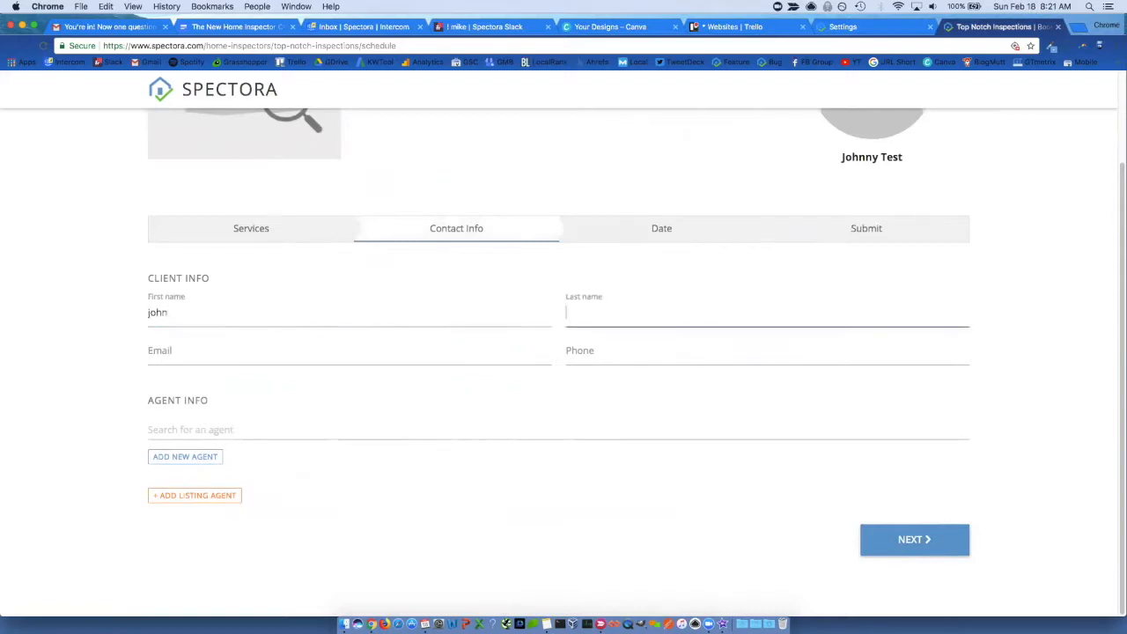
pyautogui.write('test')
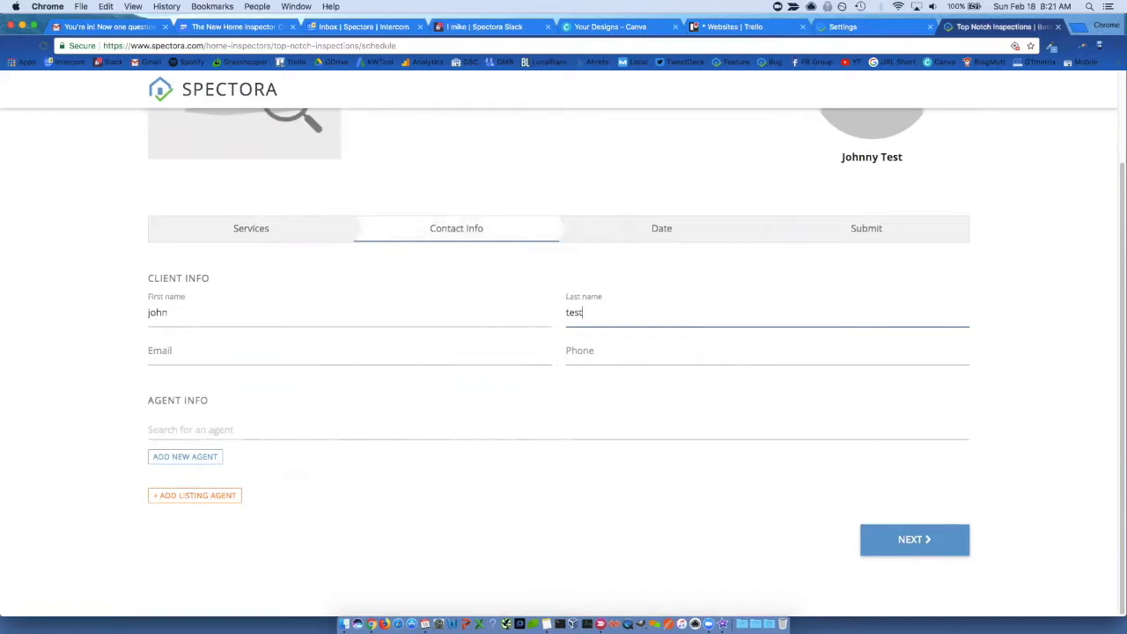
pyautogui.write('john@')
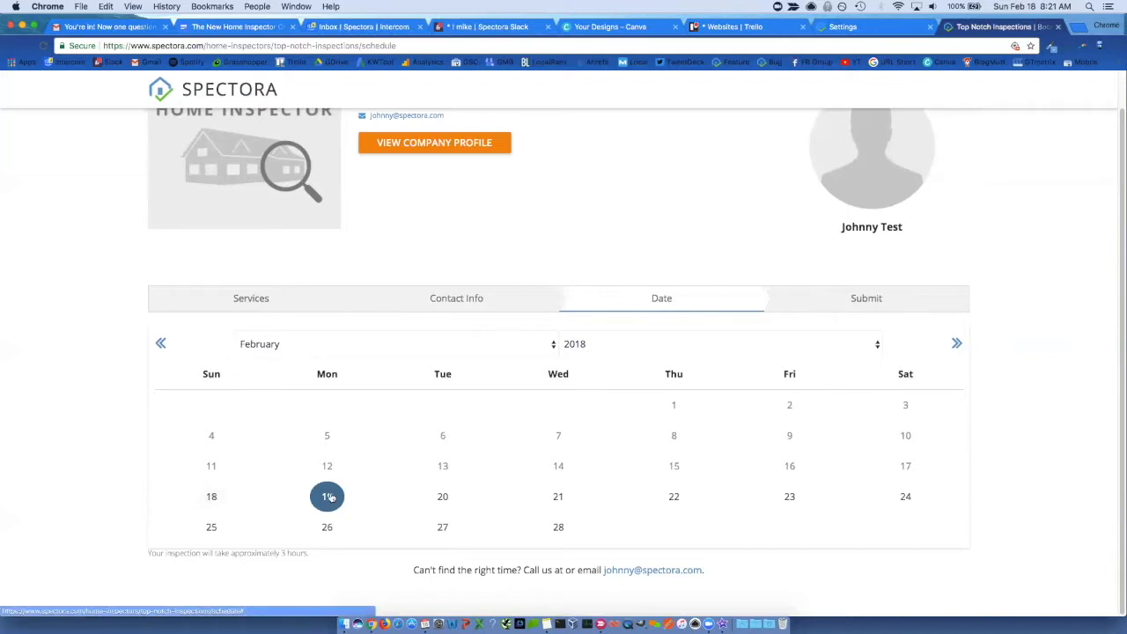
# Request February 19, 2018 at 2:00 PM and submit the $400 booking.
pyautogui.click(328, 497)
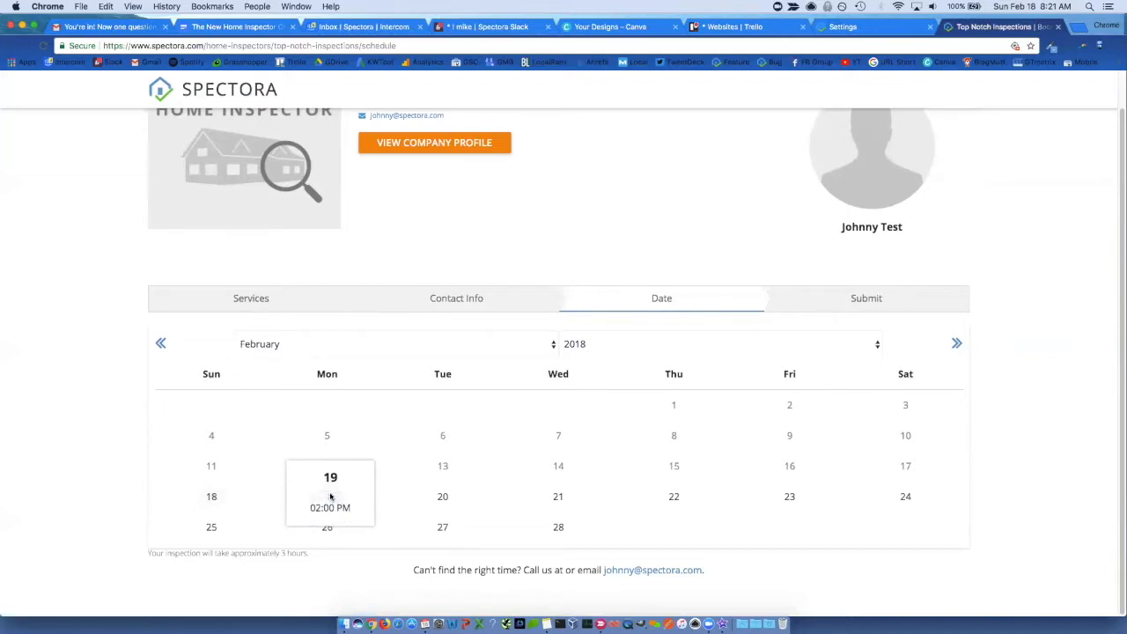
pyautogui.click(331, 507)
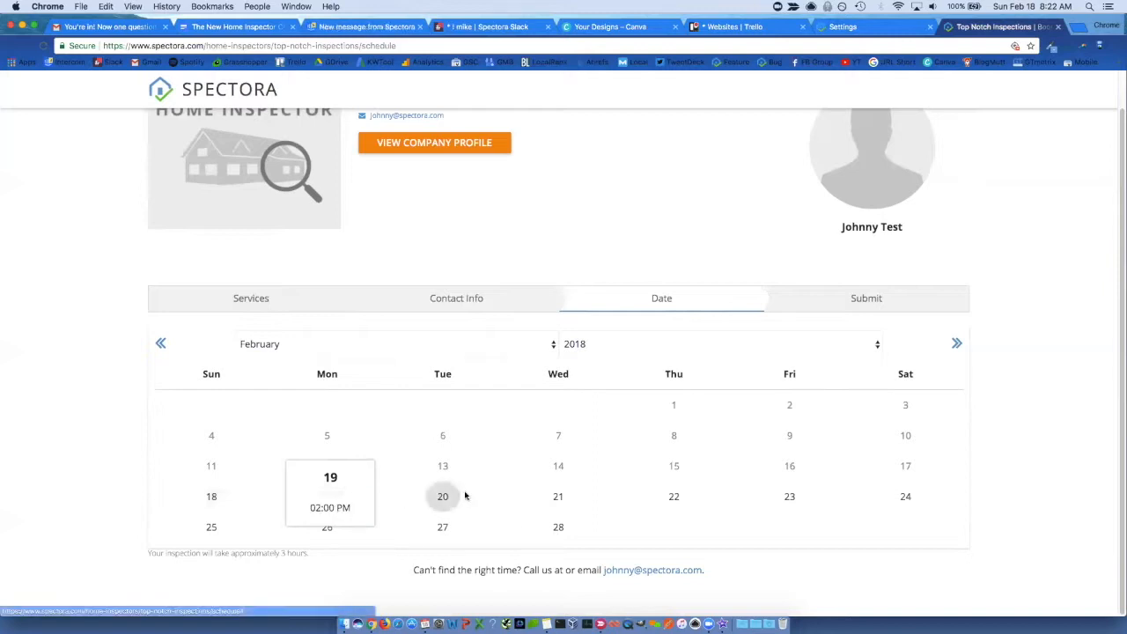
pyautogui.click(327, 497)
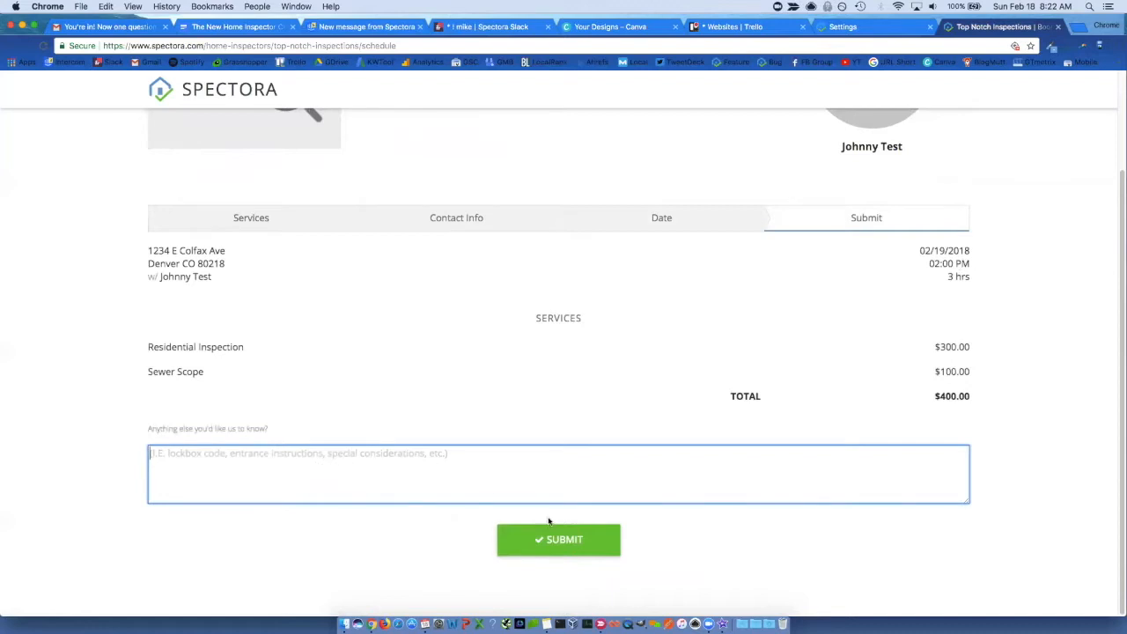
pyautogui.click(559, 539)
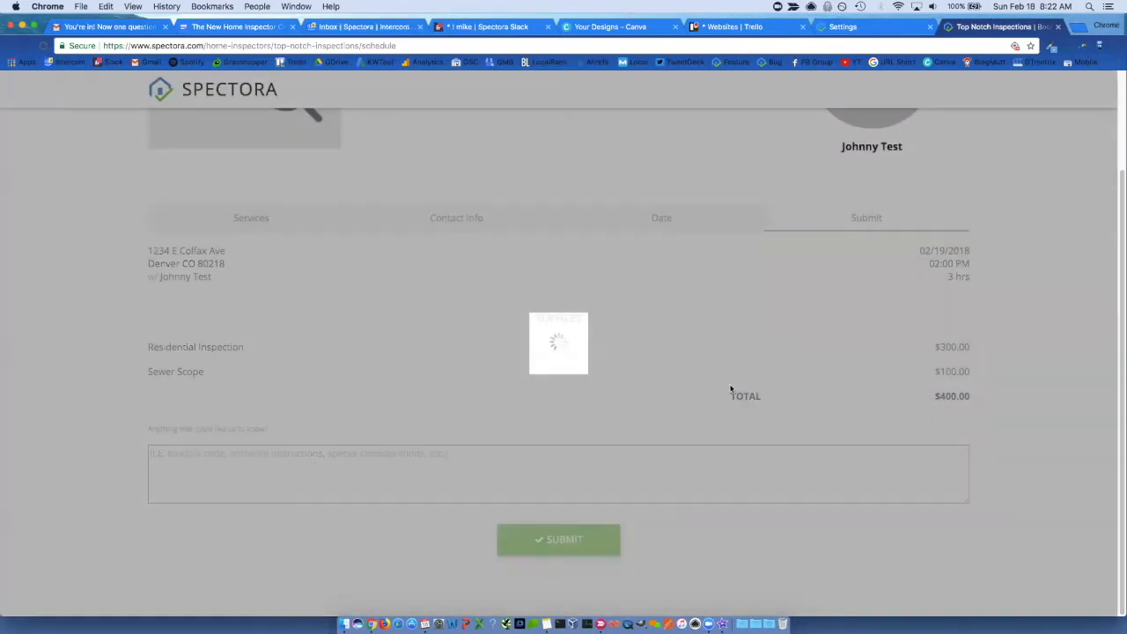
pyautogui.click(558, 538)
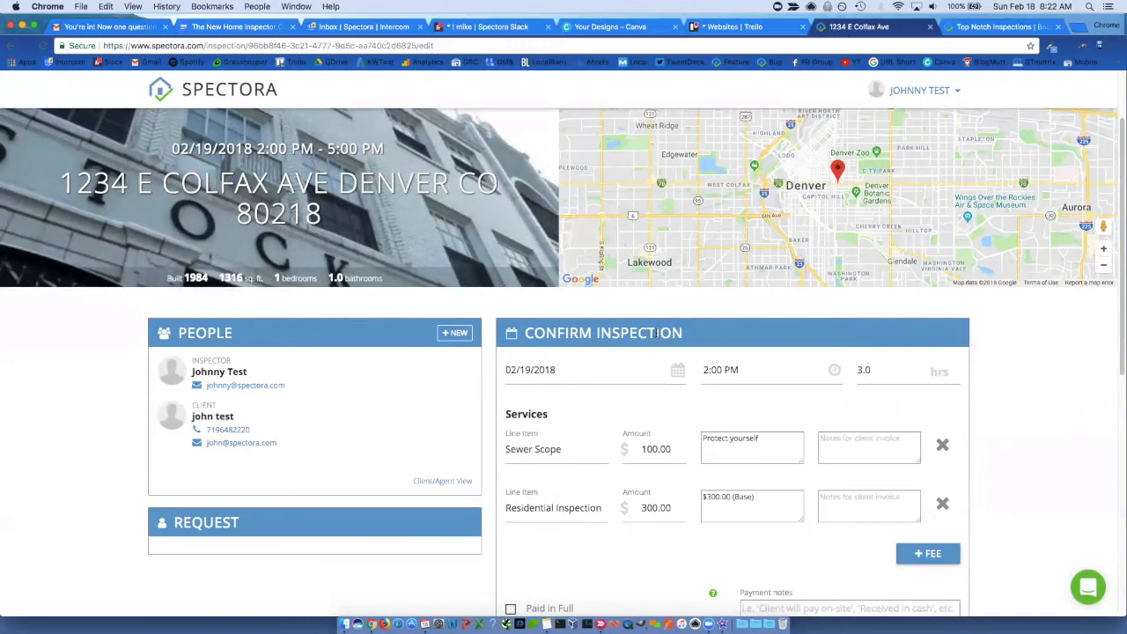
pyautogui.scroll(-3)
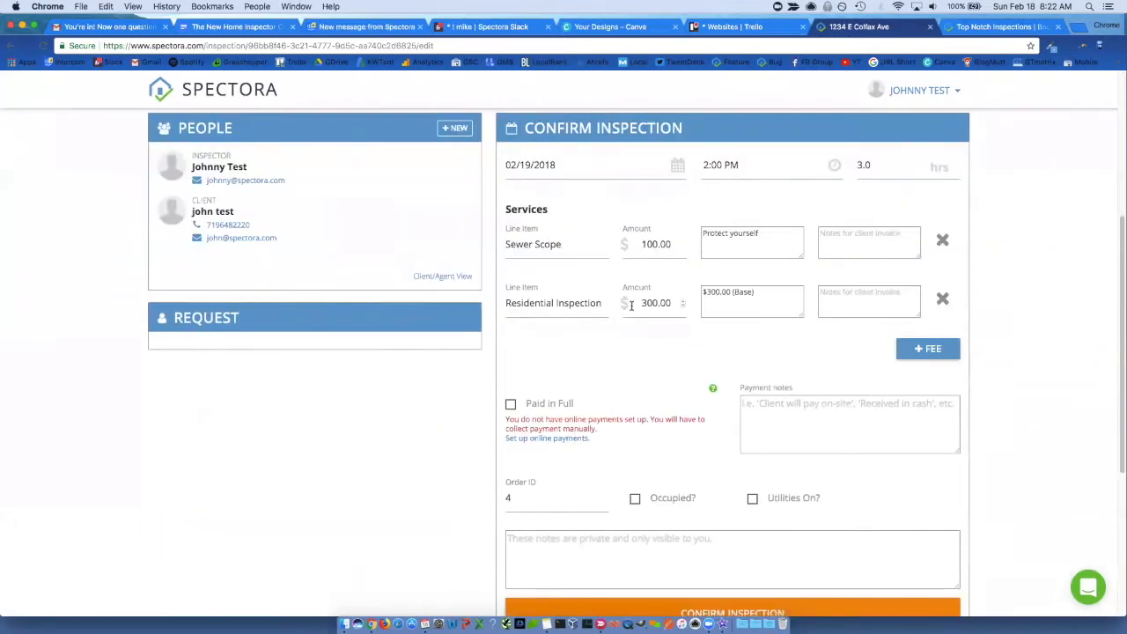
pyautogui.scroll(-3)
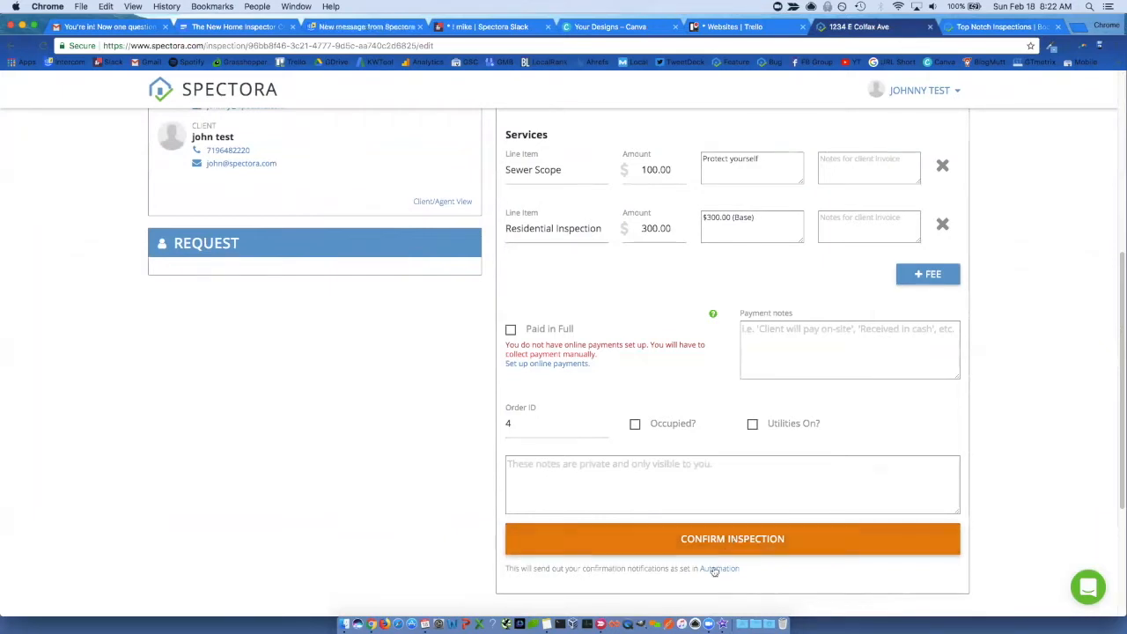
pyautogui.moveTo(718, 567)
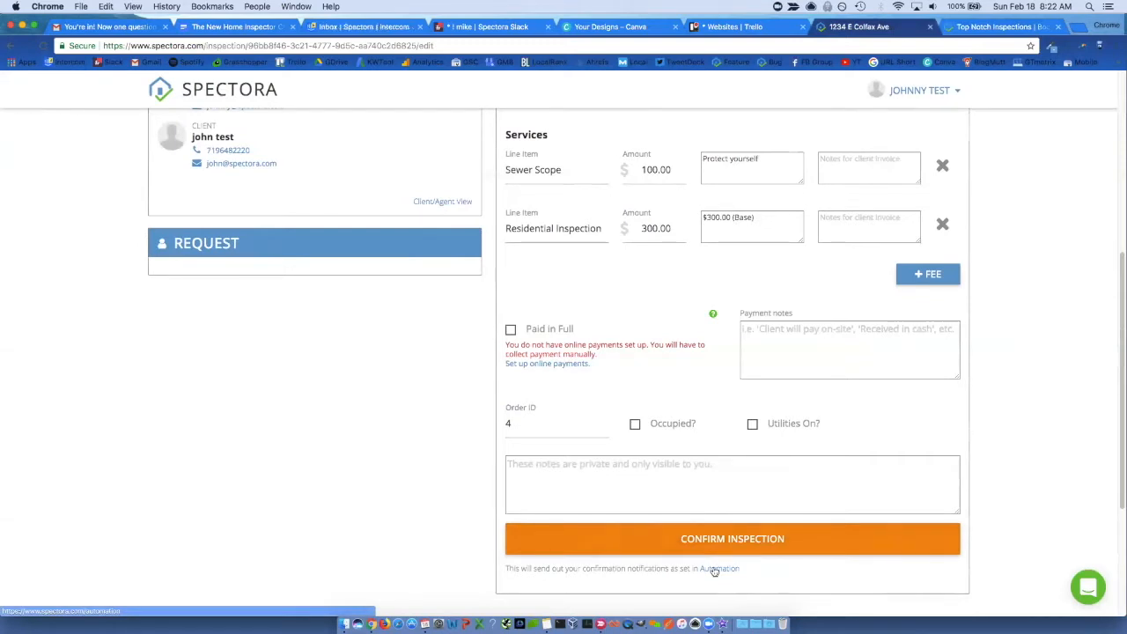
pyautogui.click(732, 539)
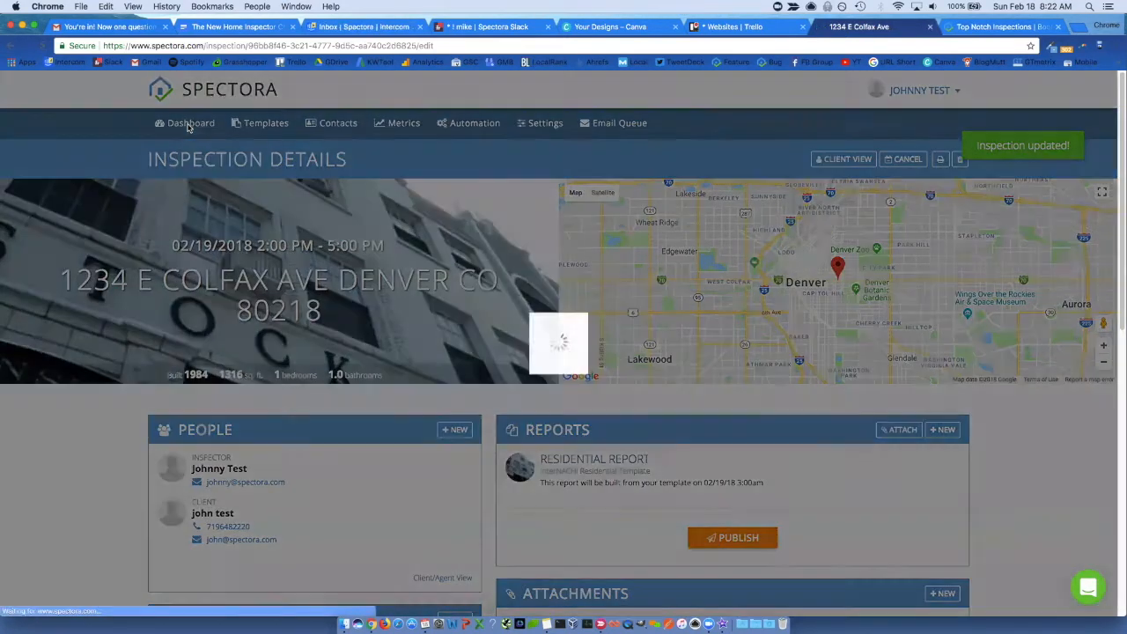
pyautogui.click(190, 123)
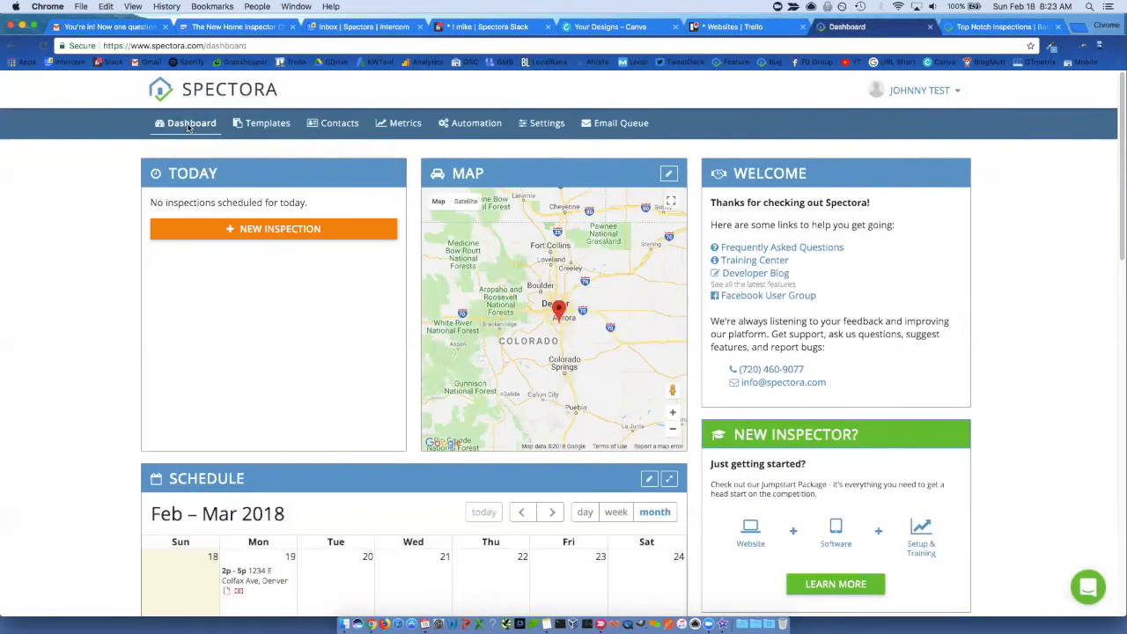